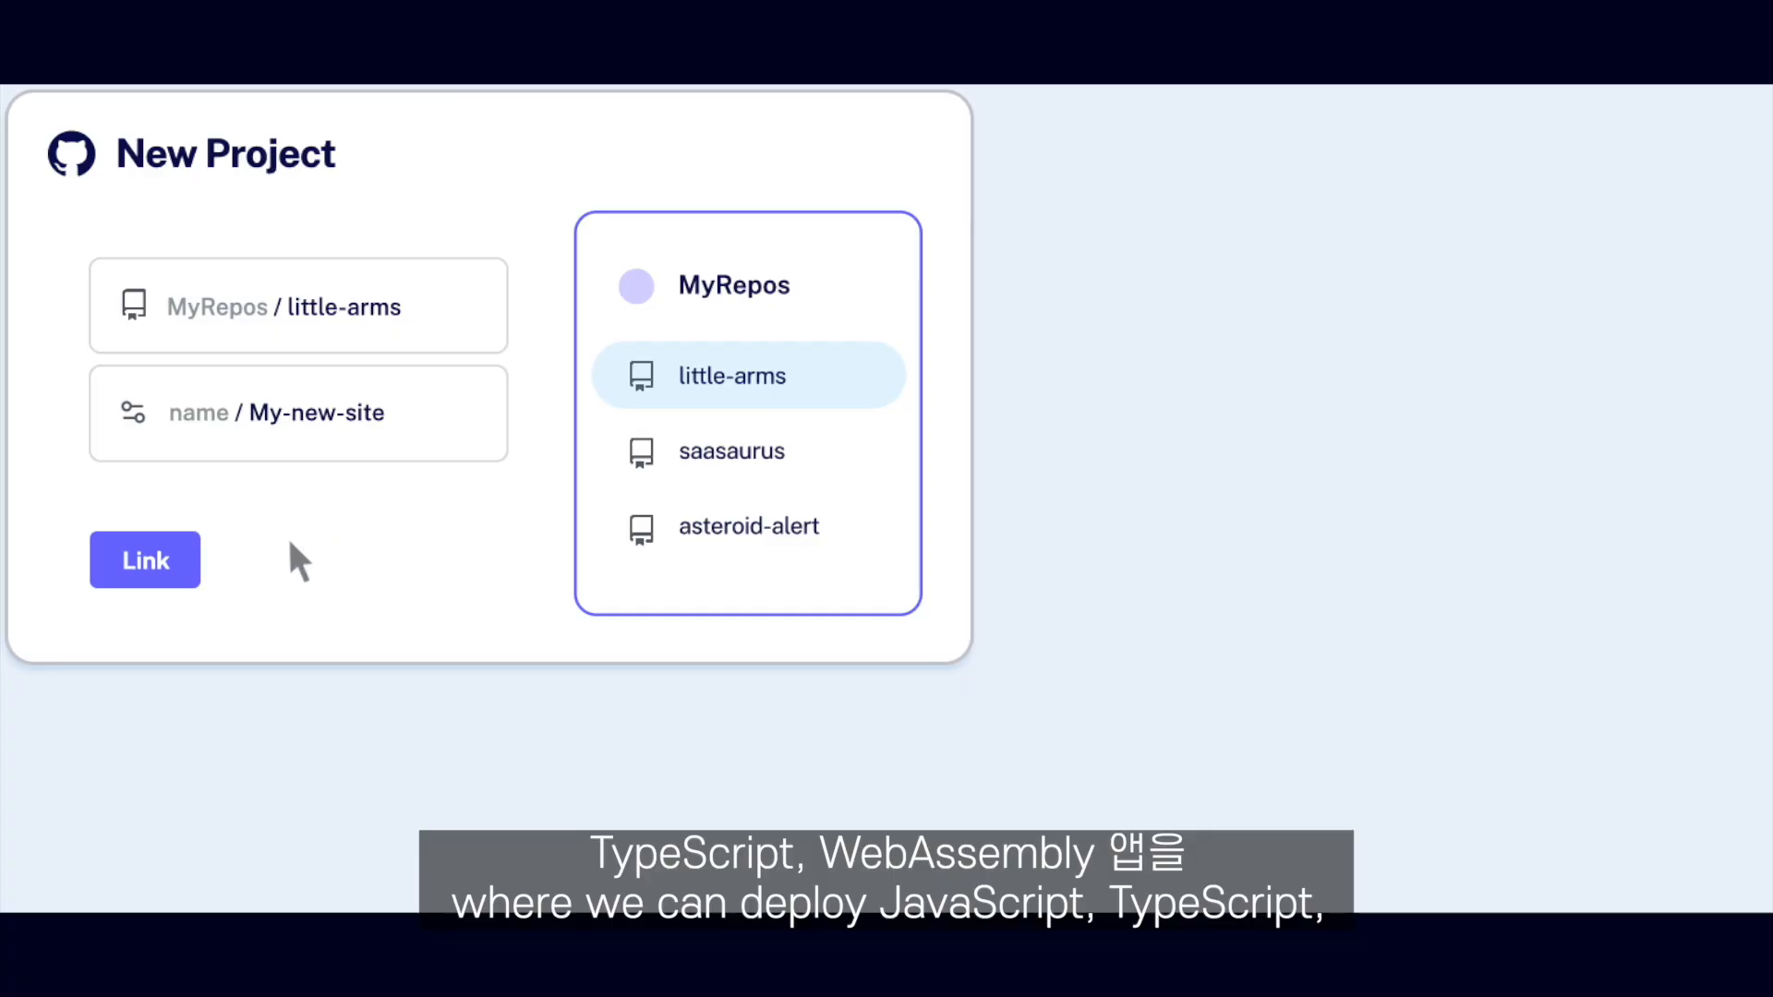
# Step: Read through the Deno Deploy and Deno KV pages down to the Installation docs
pyautogui.click(144, 560)
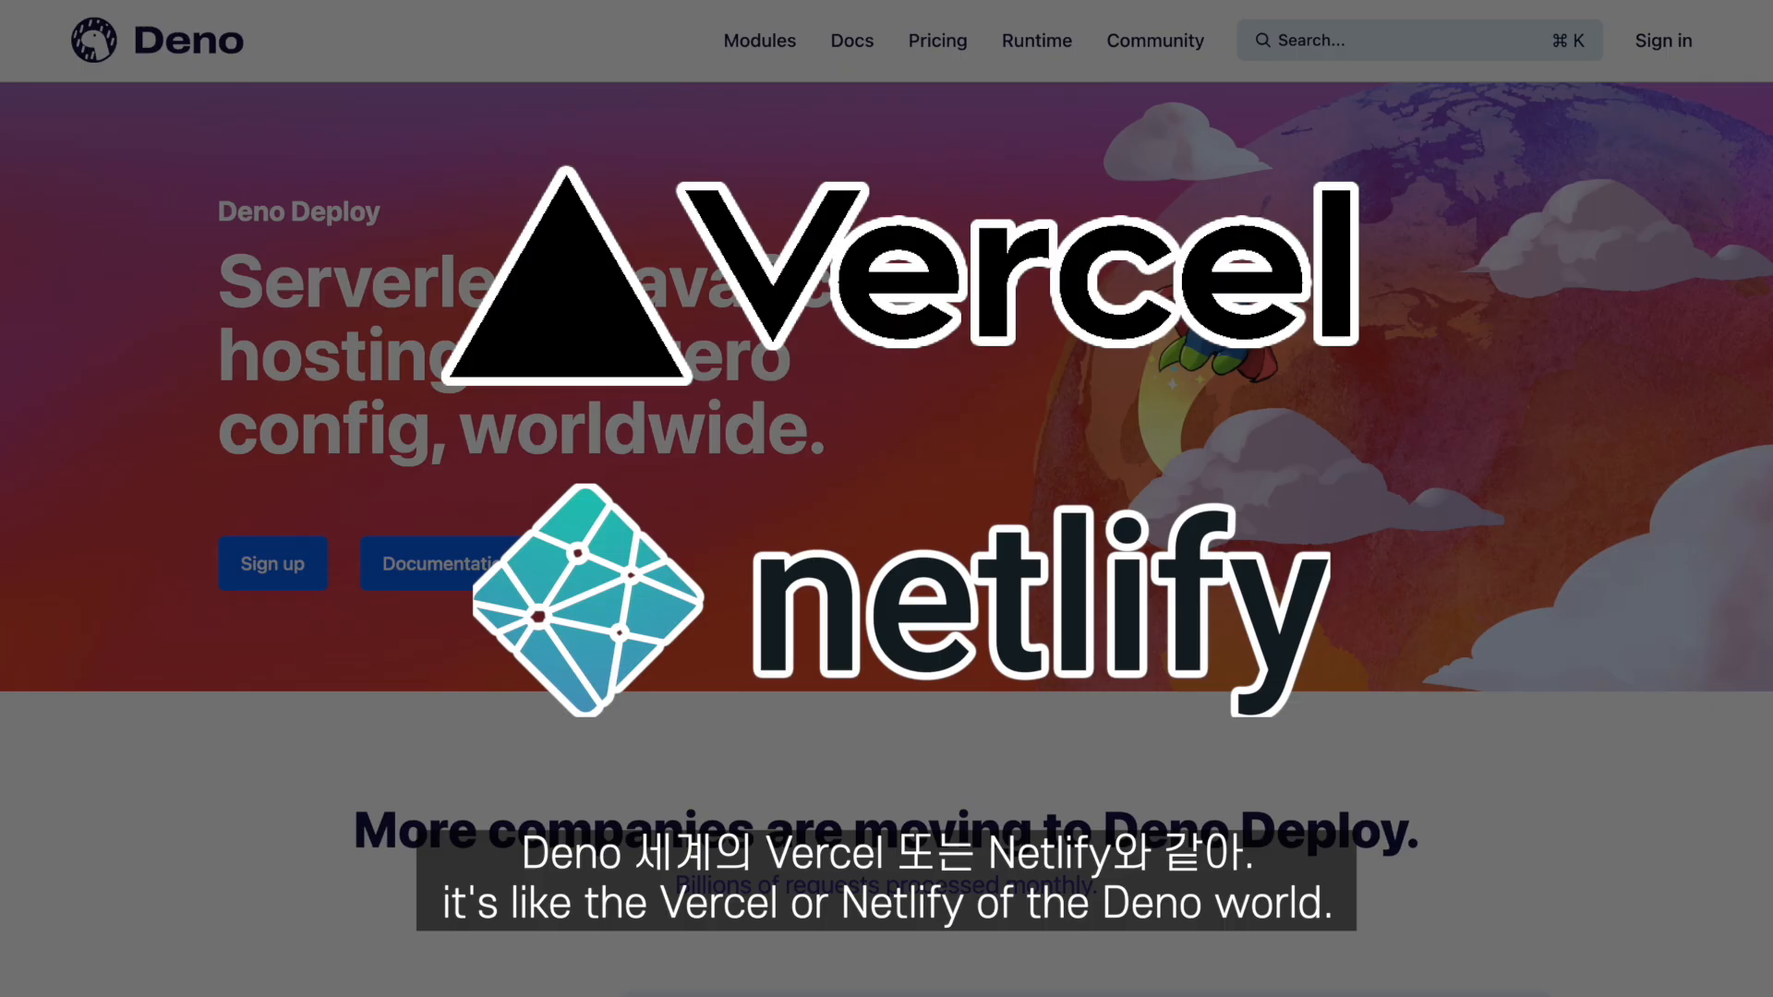
pyautogui.scroll(-3)
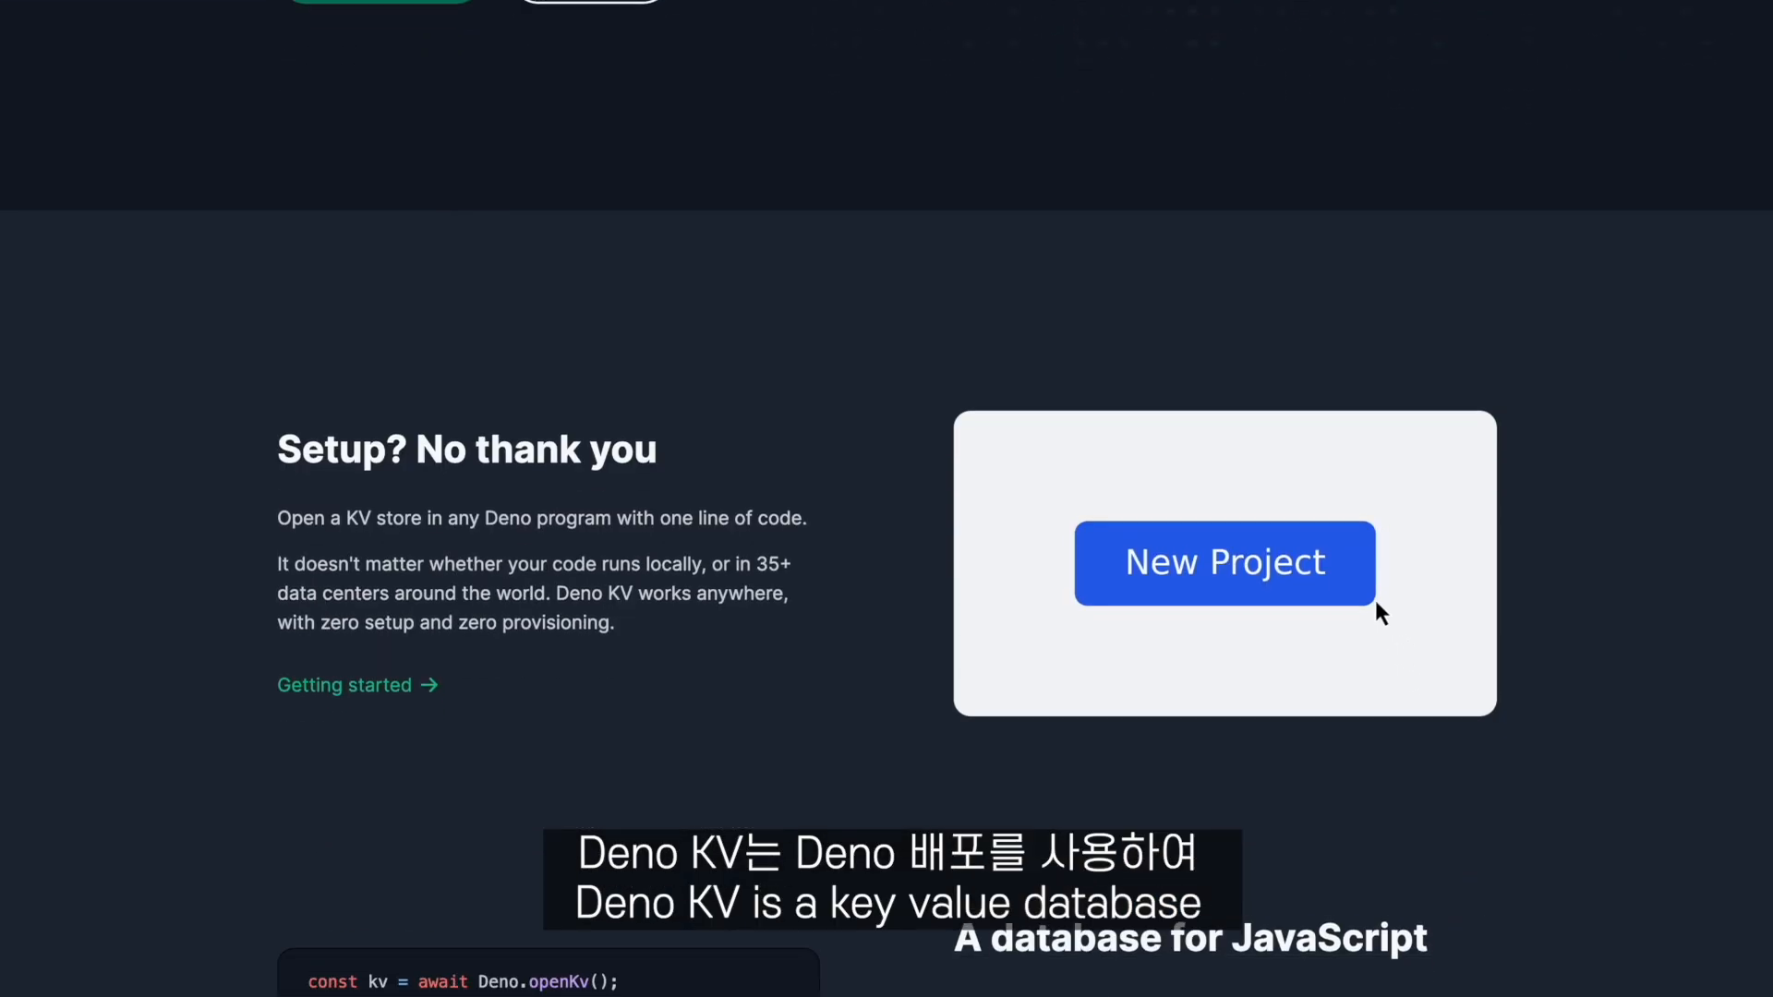
pyautogui.scroll(-3)
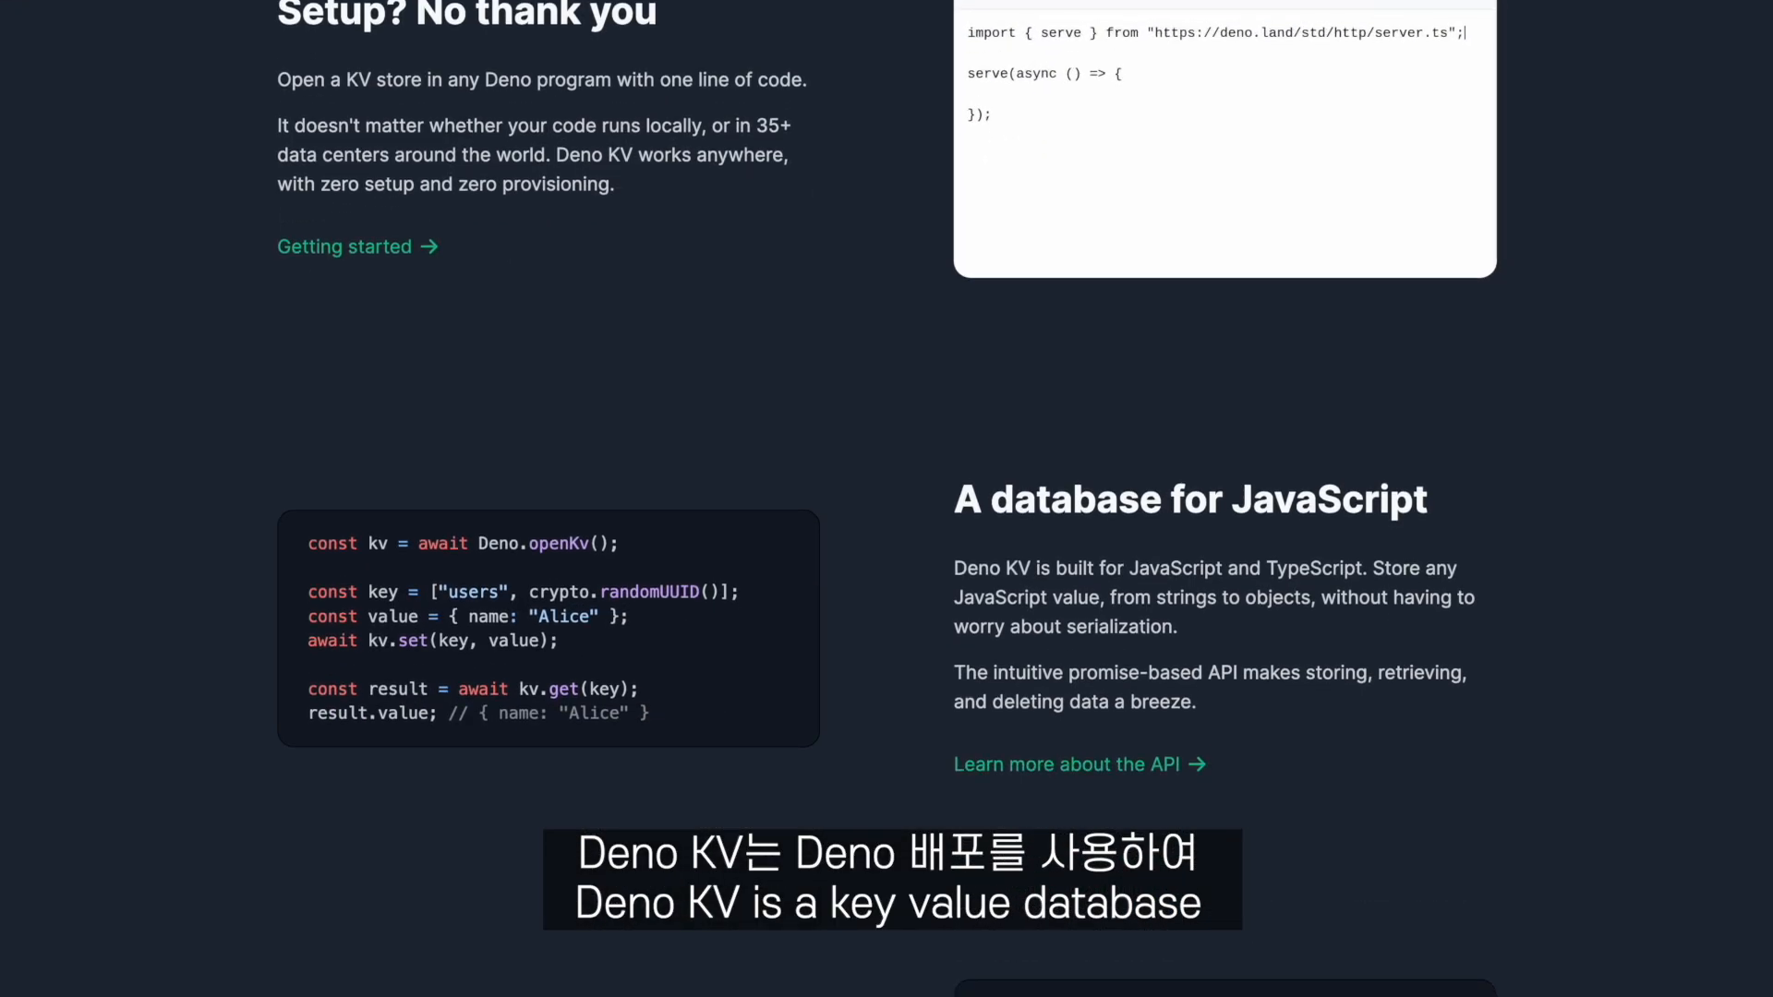
pyautogui.scroll(-3)
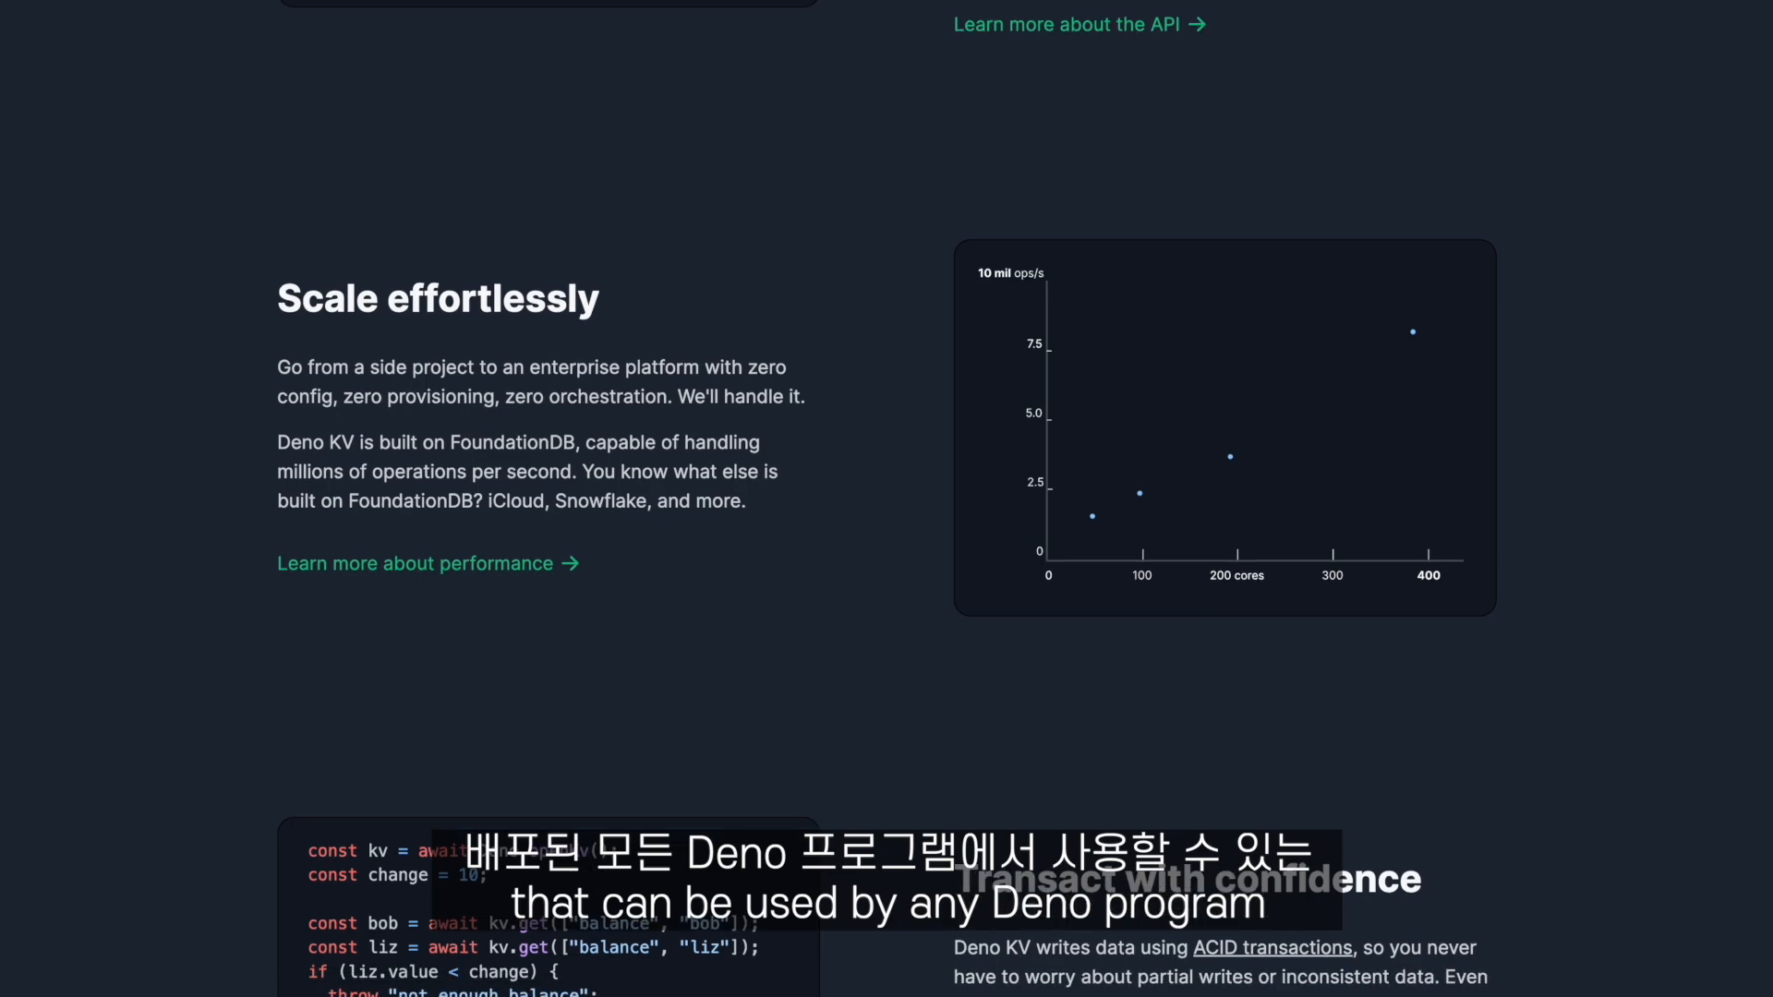
pyautogui.scroll(-3)
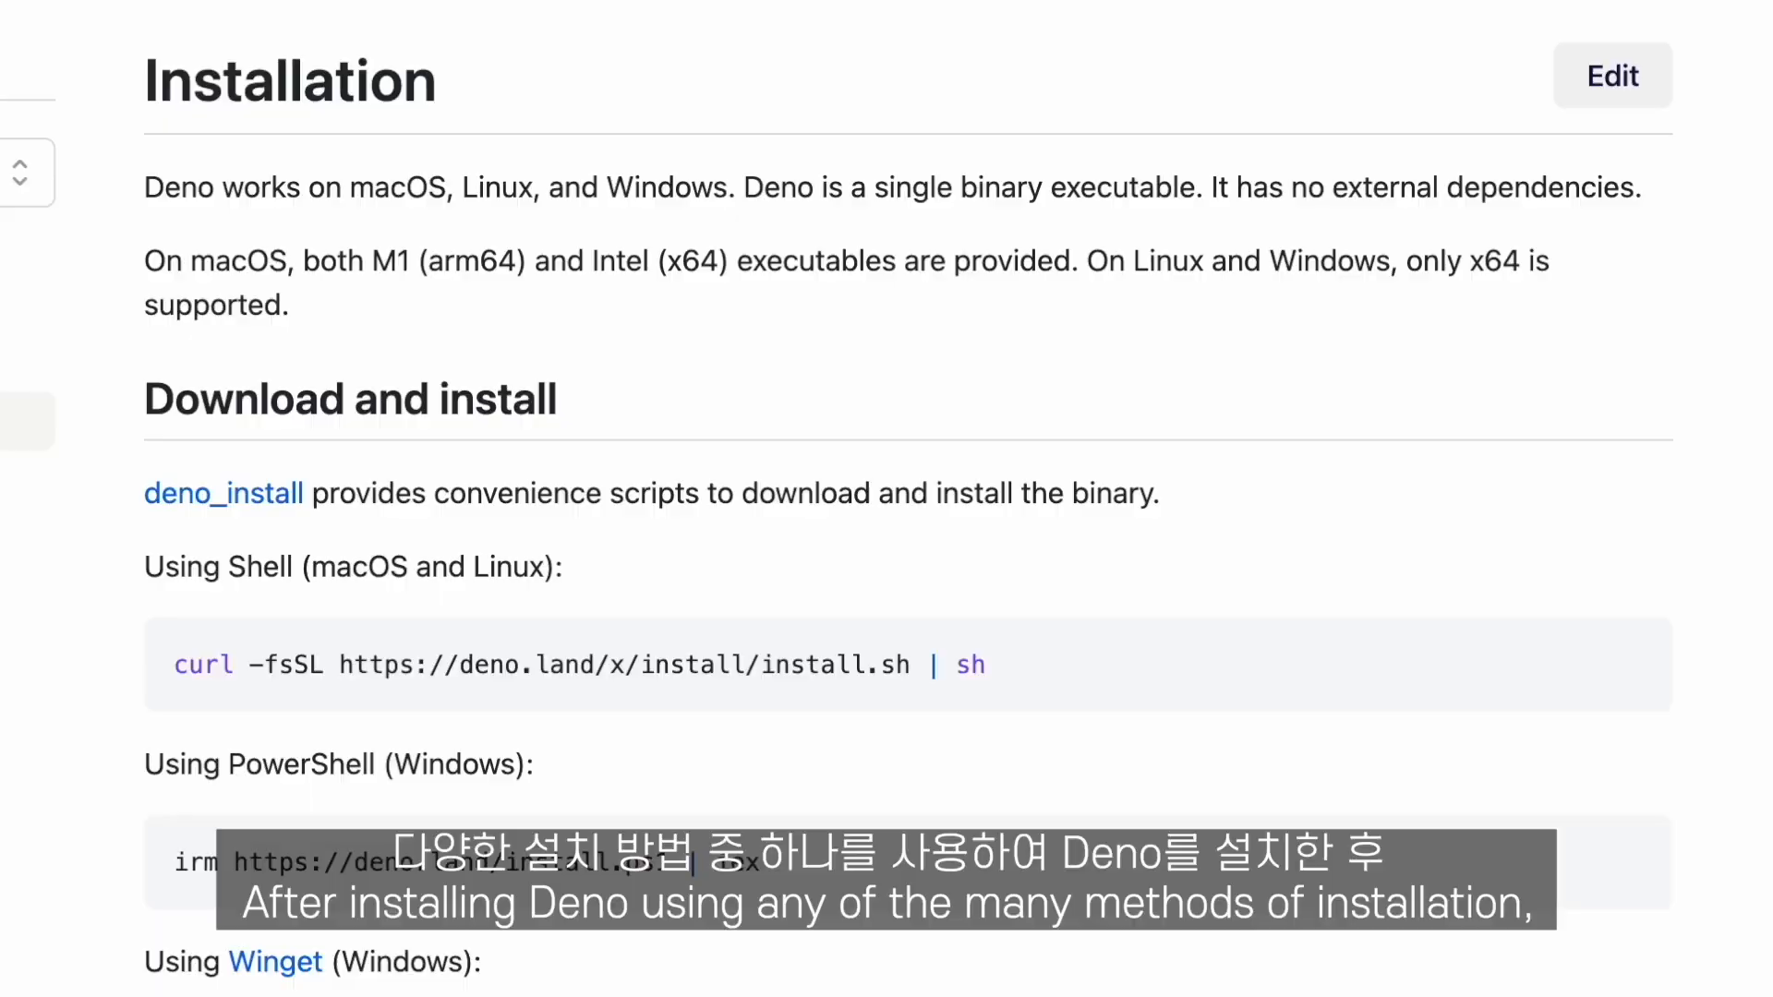
pyautogui.scroll(-3)
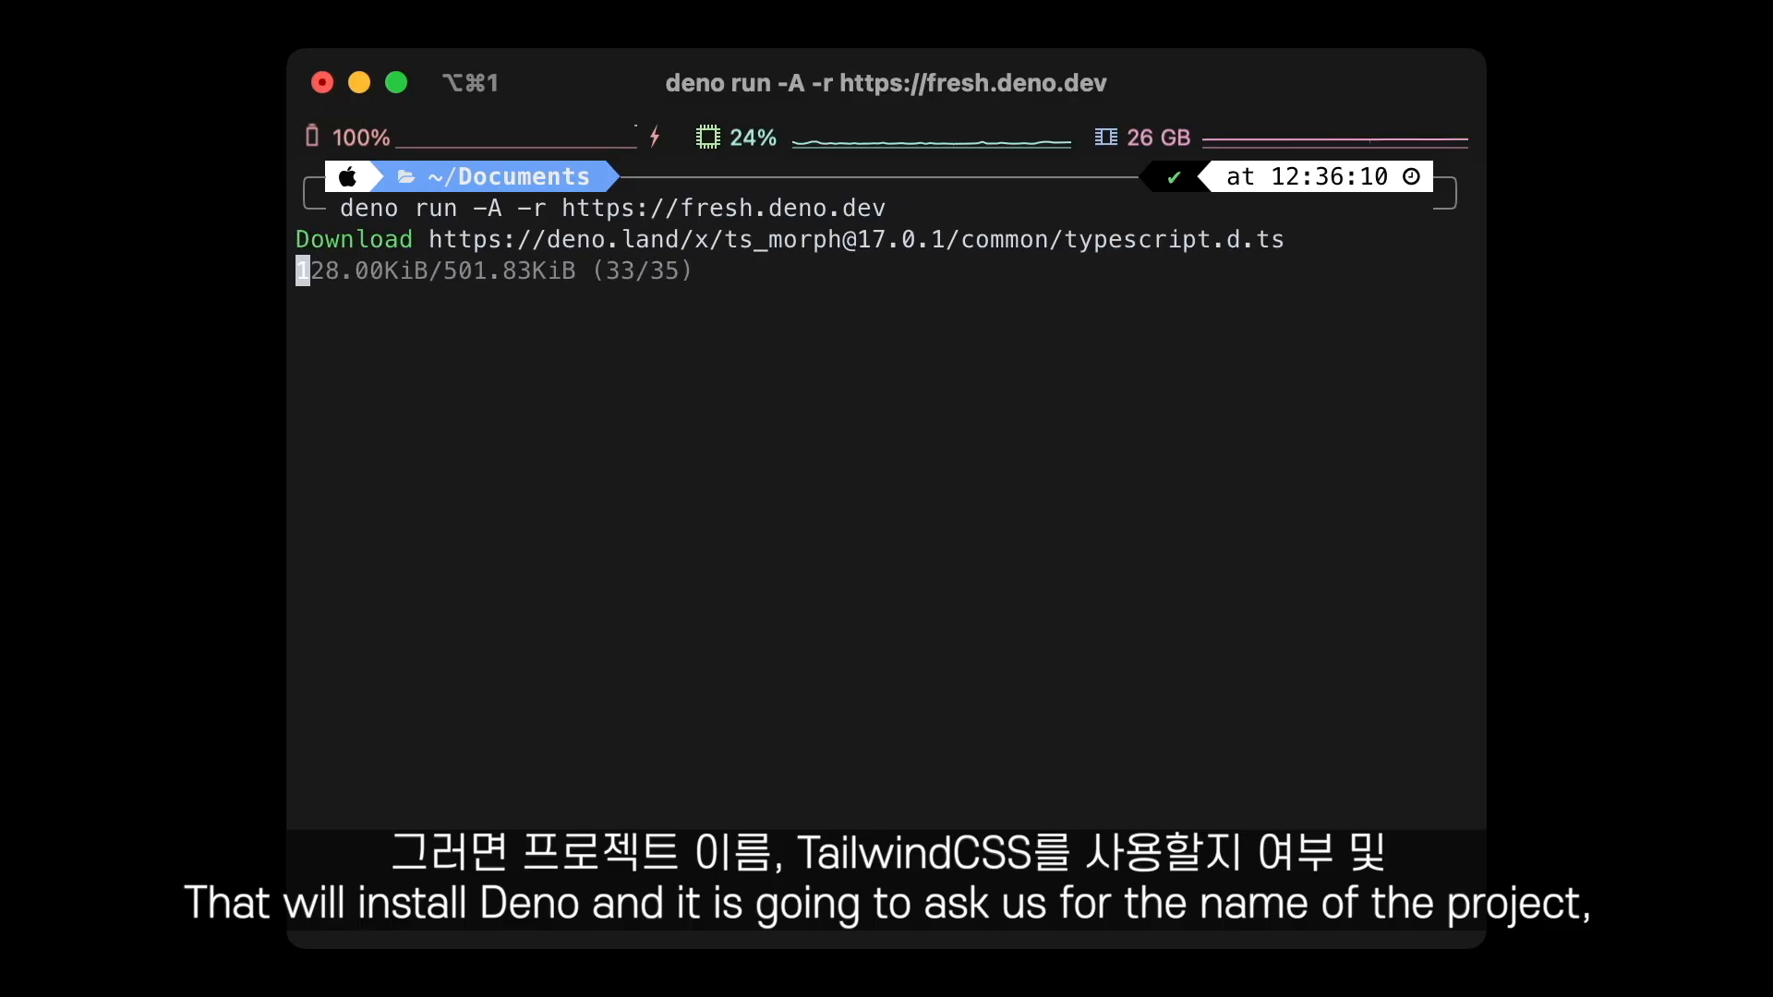
# Step: Name the new Fresh project deno_votes and answer y to enable Tailwind CSS
pyautogui.write('deno_votes')
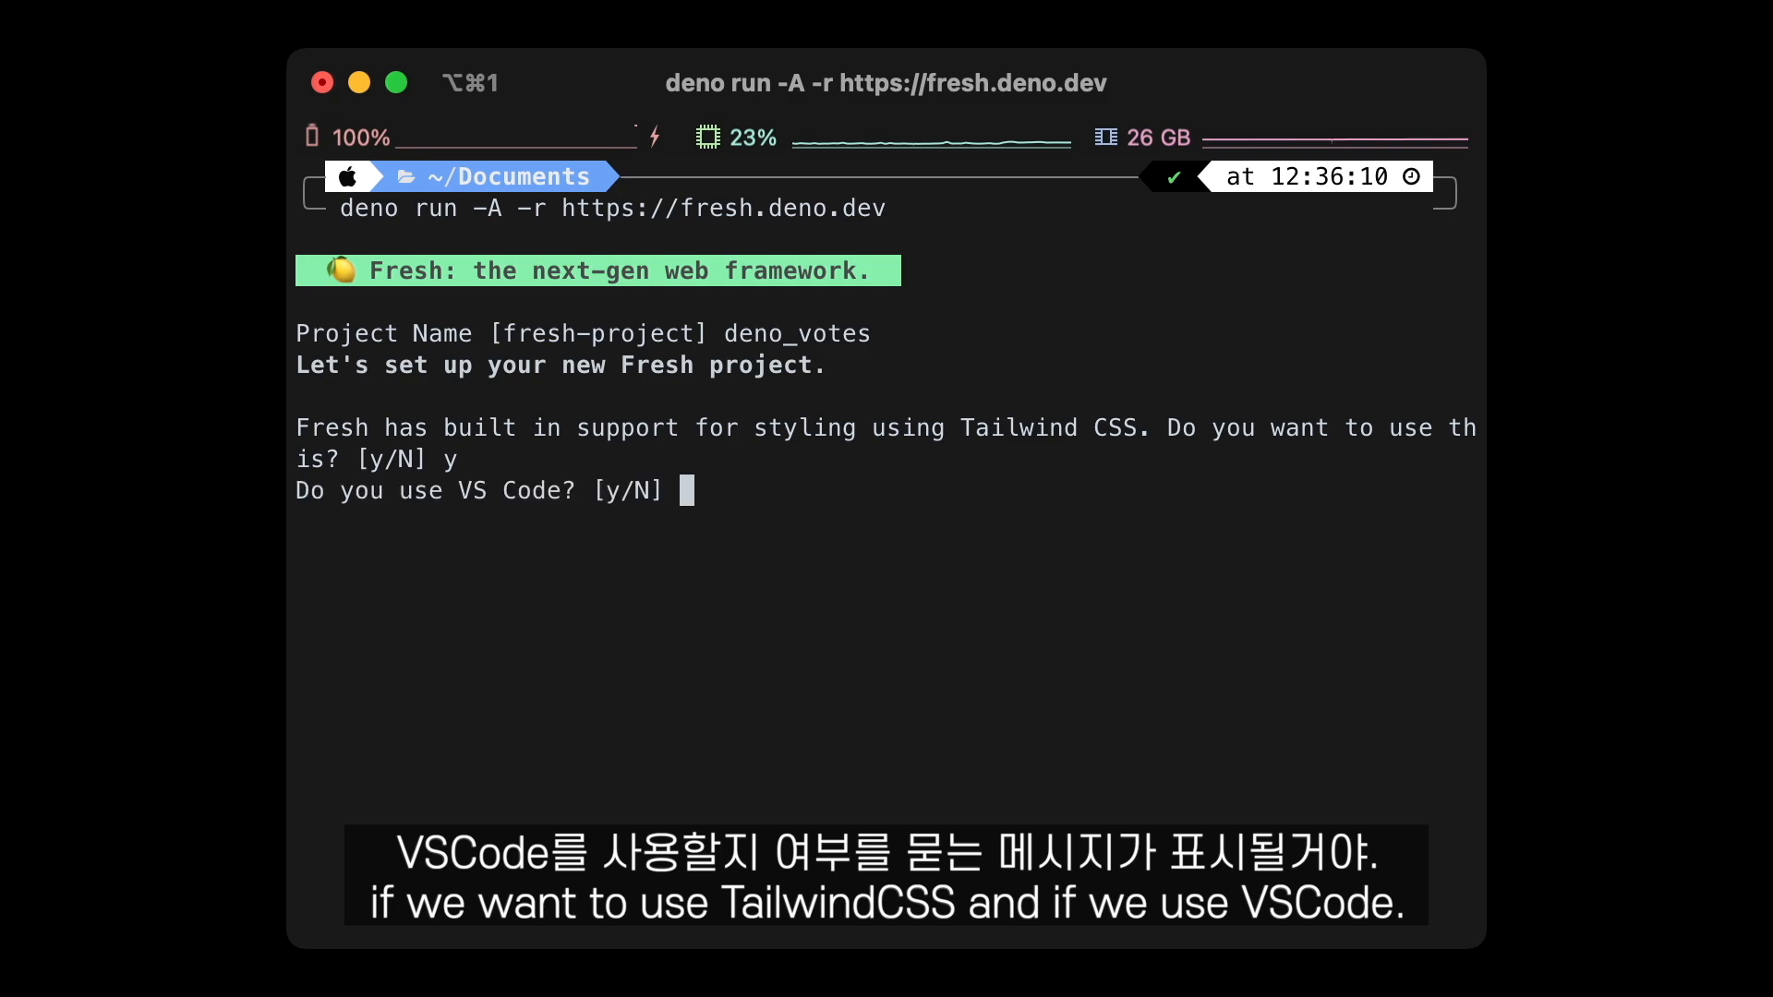
pyautogui.write('y')
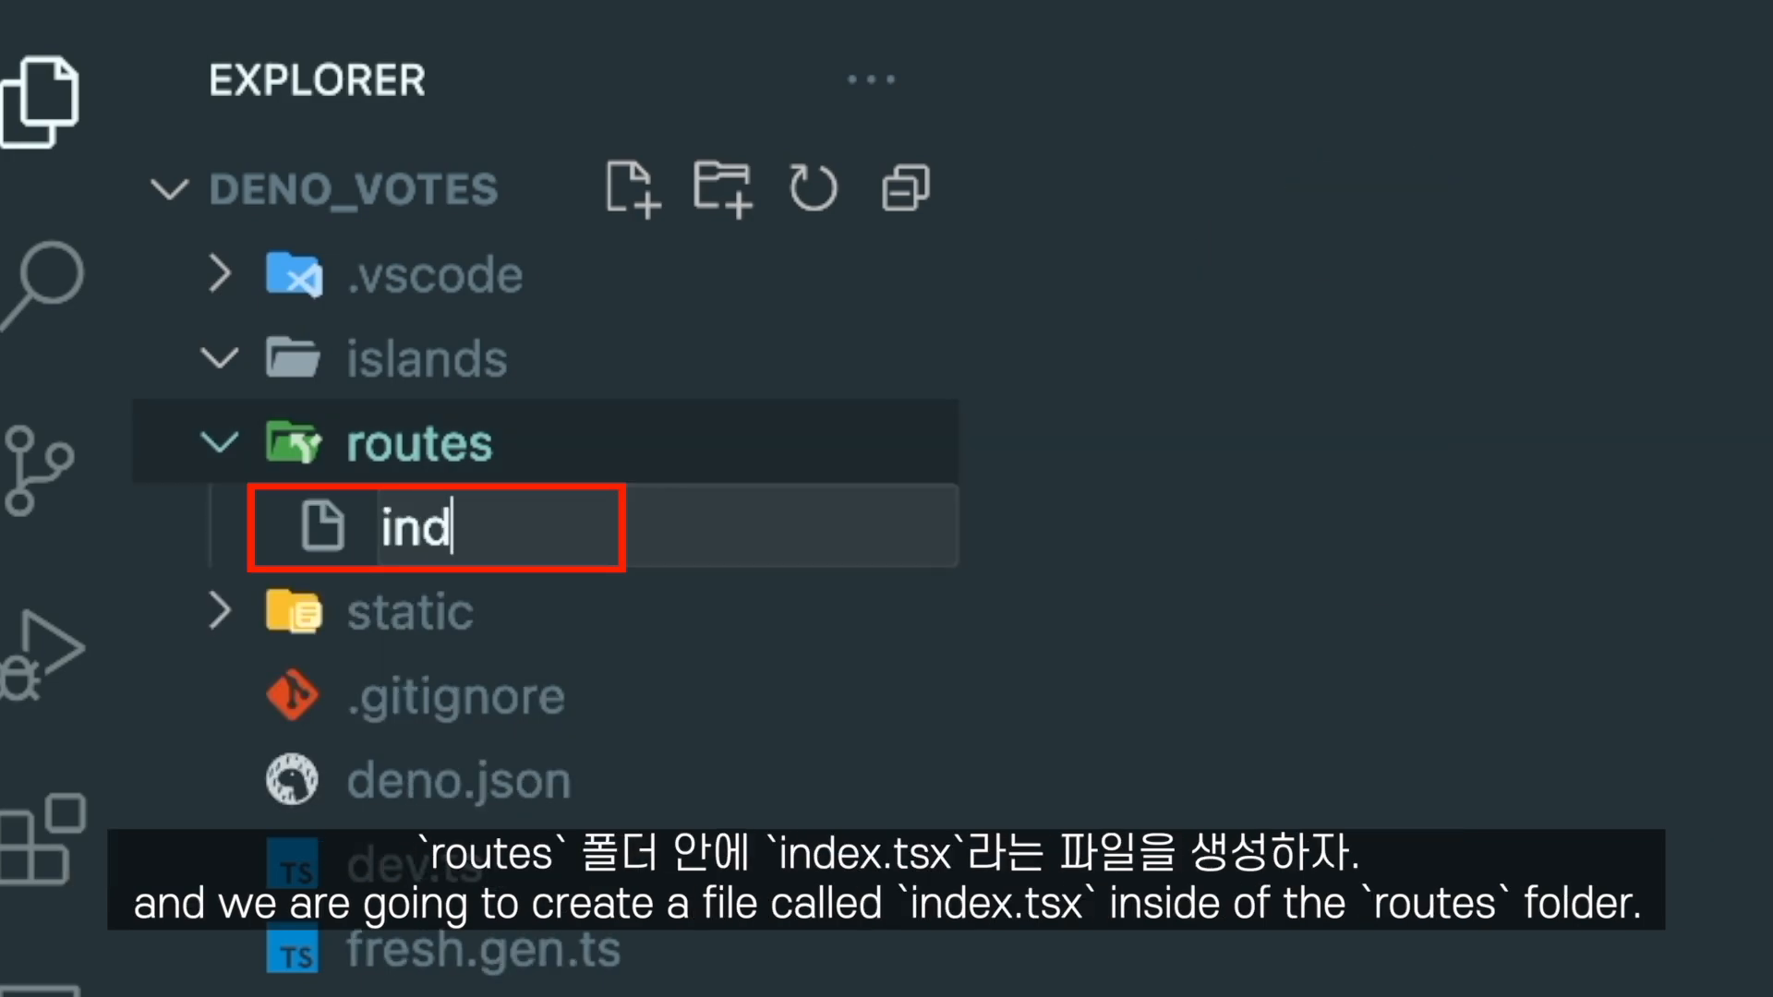
# Step: Create the new route page files index.tsx and about.tsx in the routes folder
pyautogui.press('Enter')
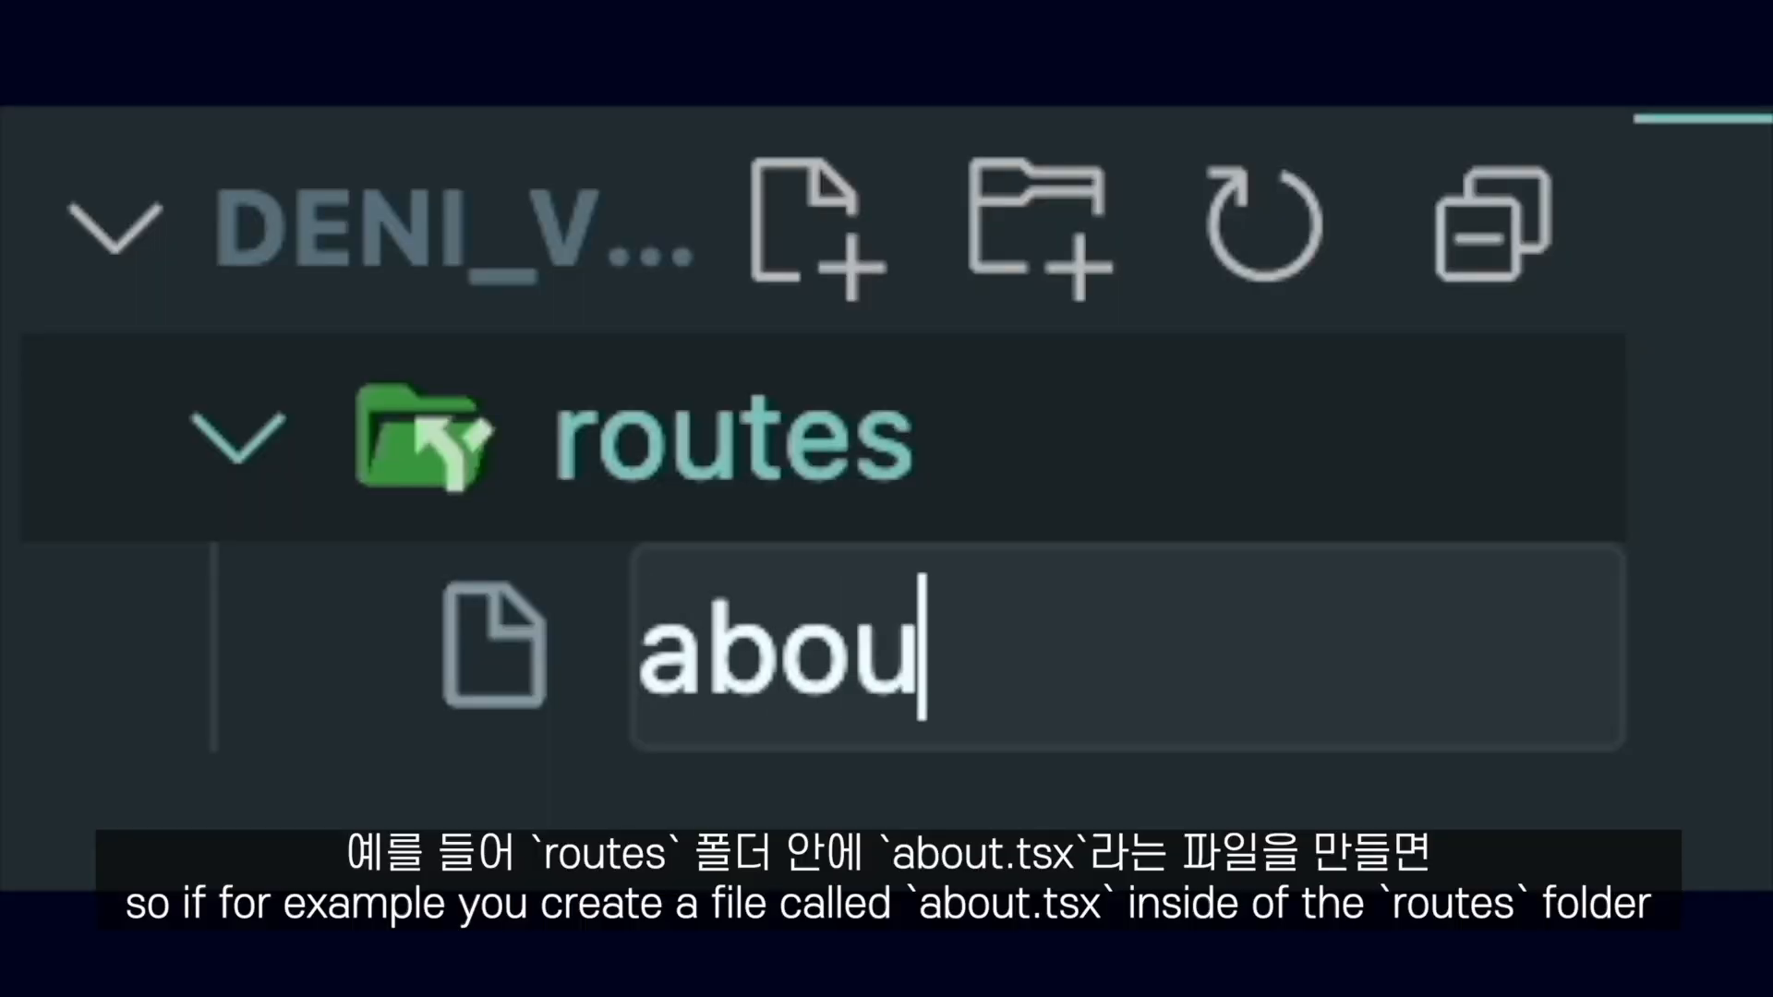
pyautogui.write('t.tsx')
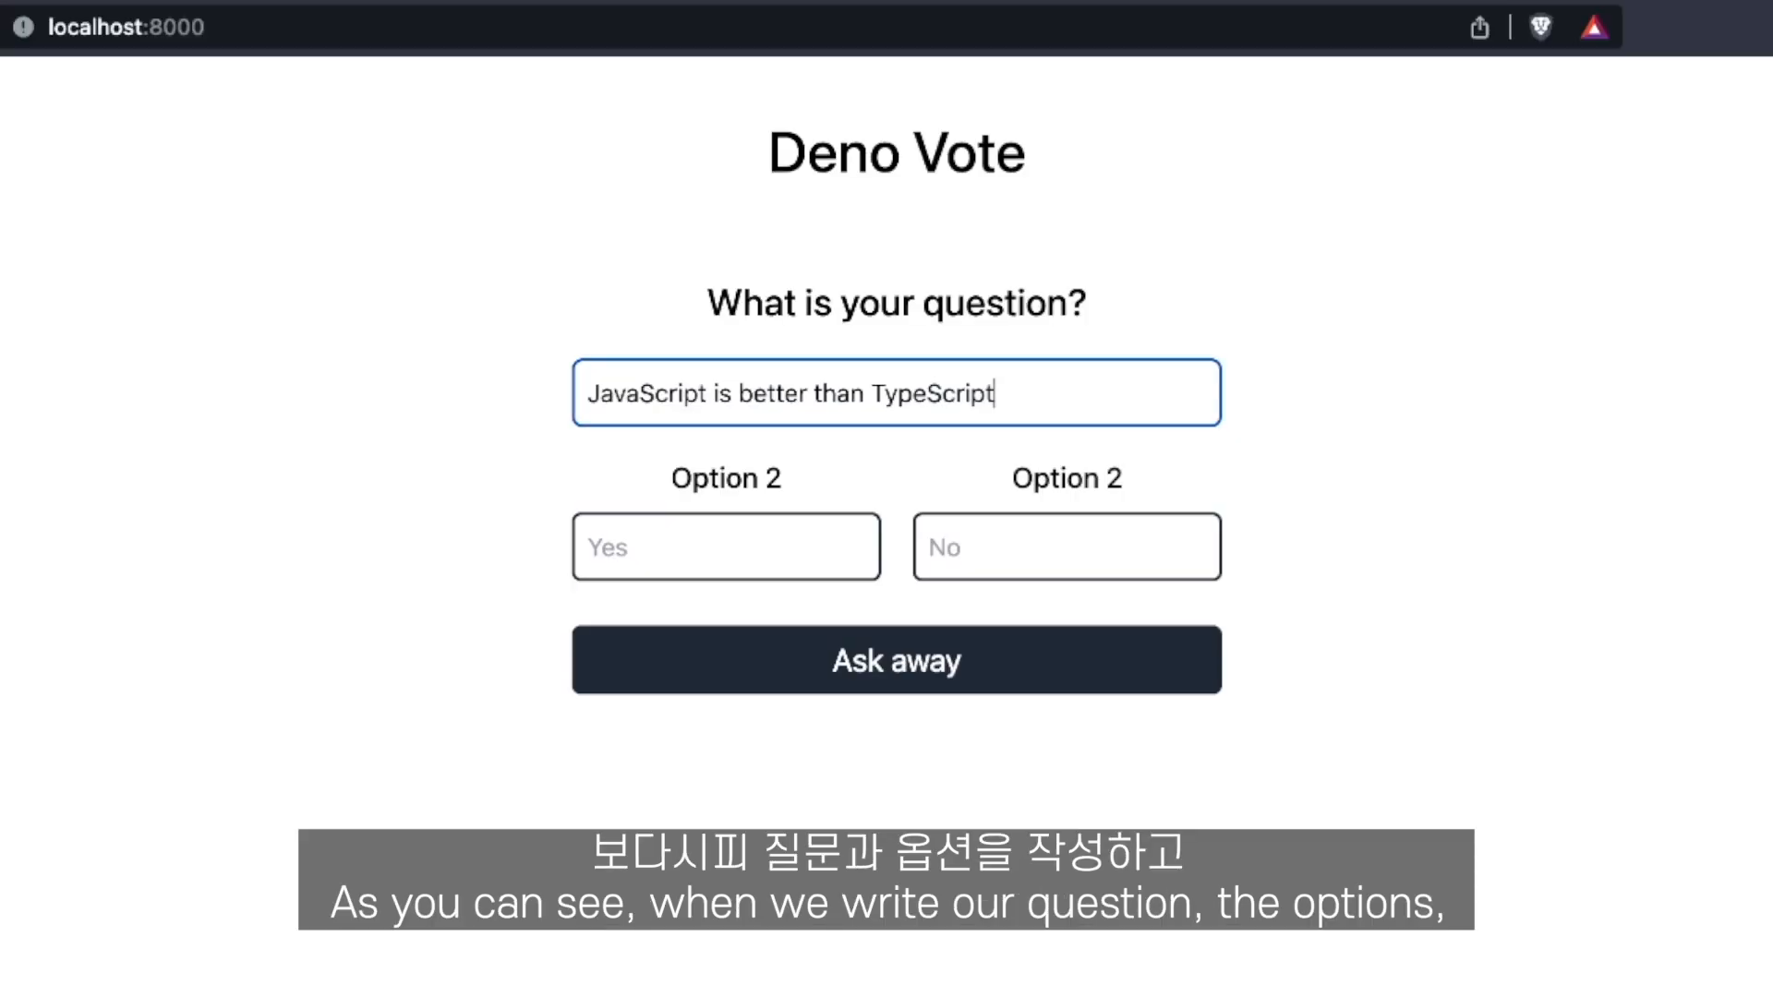
# Step: Fill the options Yes! and No! for the question and submit with Ask away
pyautogui.write('Yes!')
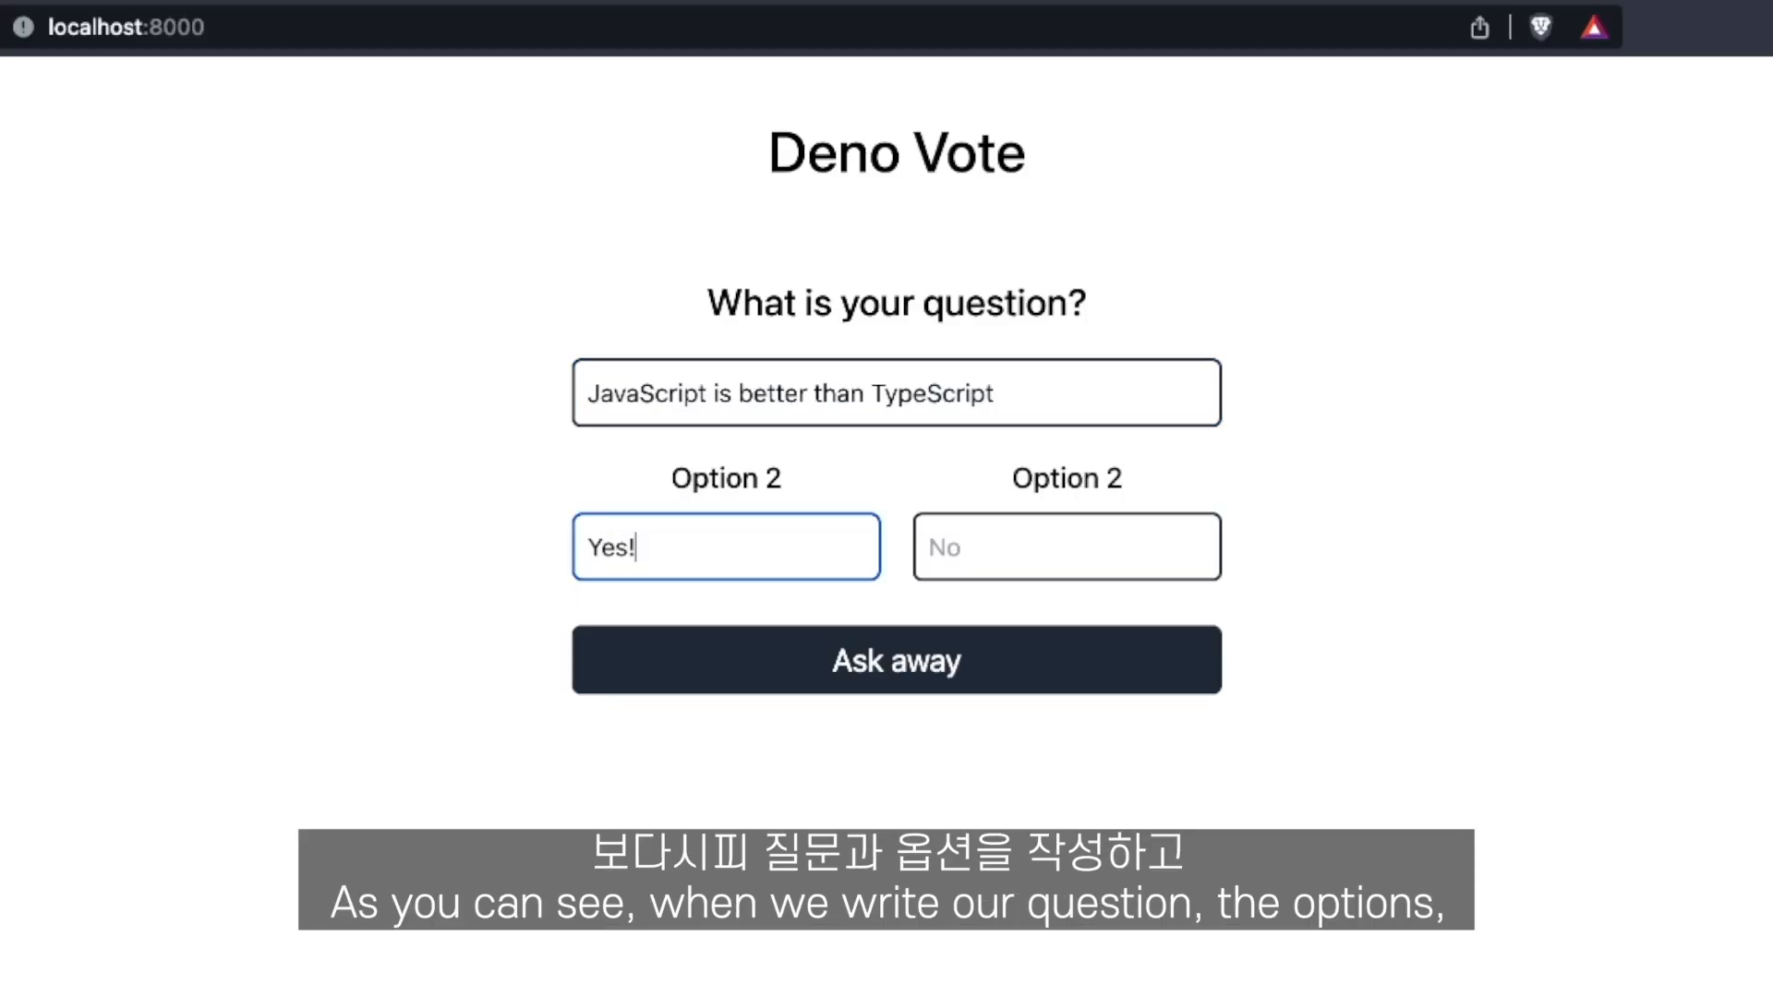
pyautogui.write('No!')
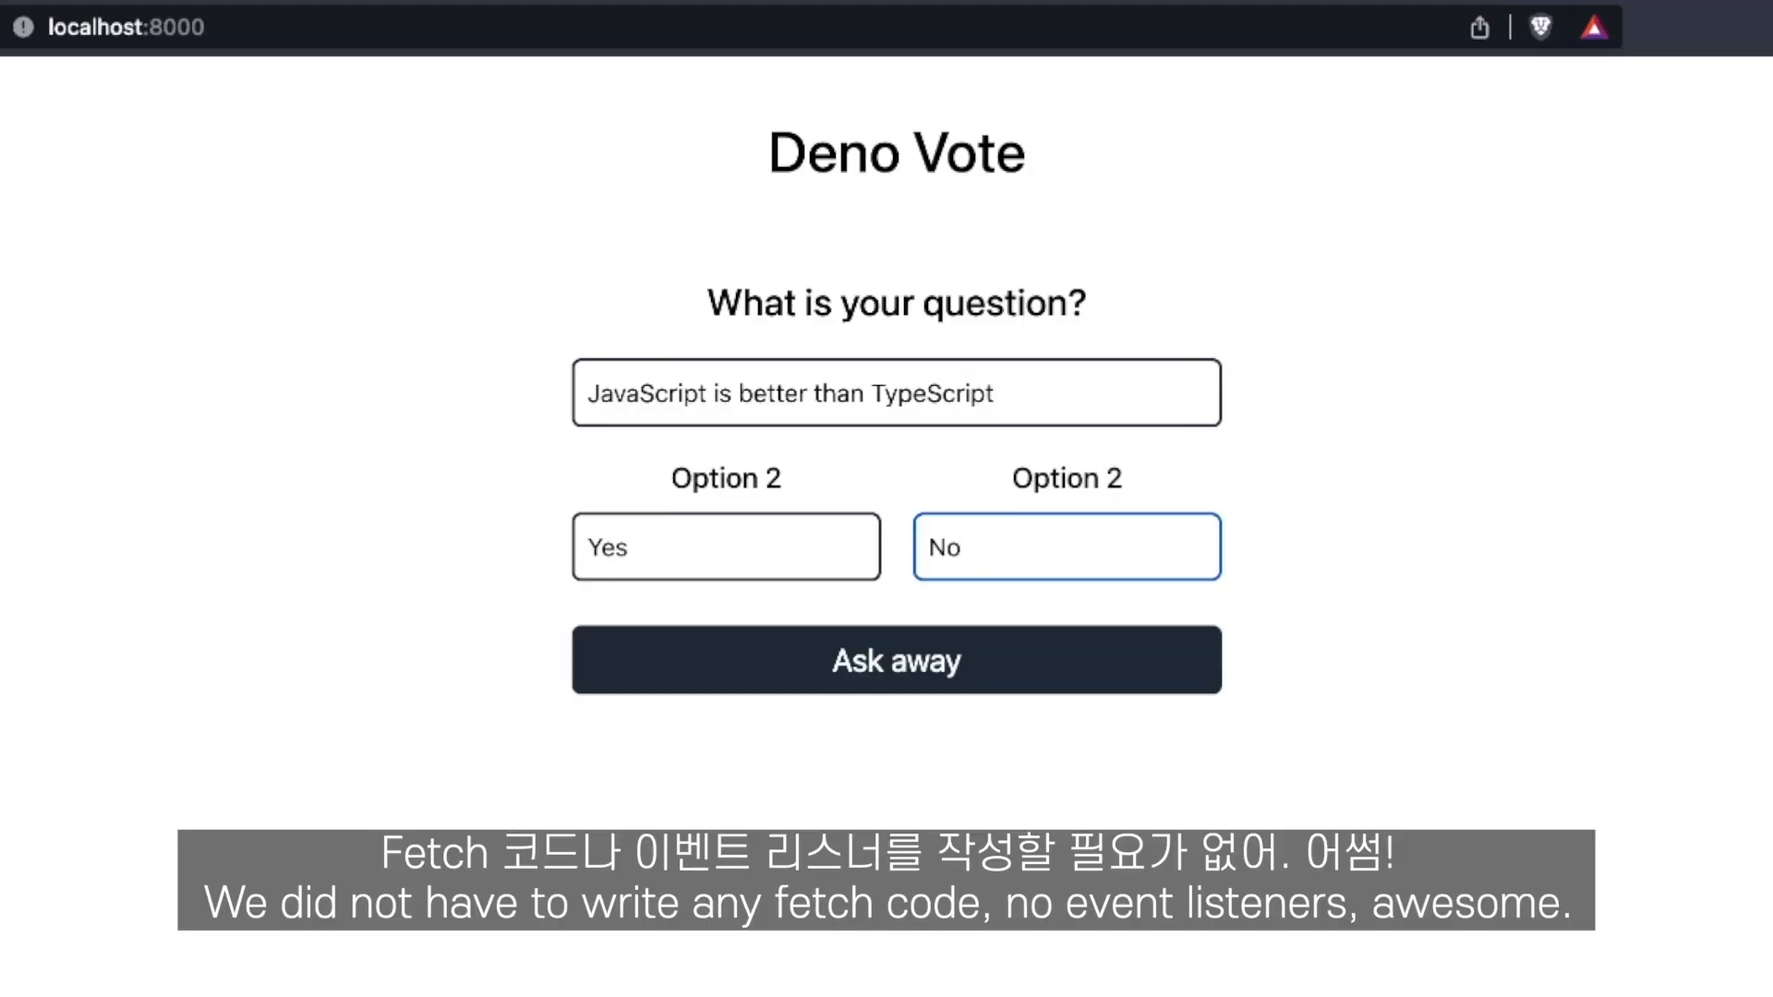
pyautogui.click(894, 659)
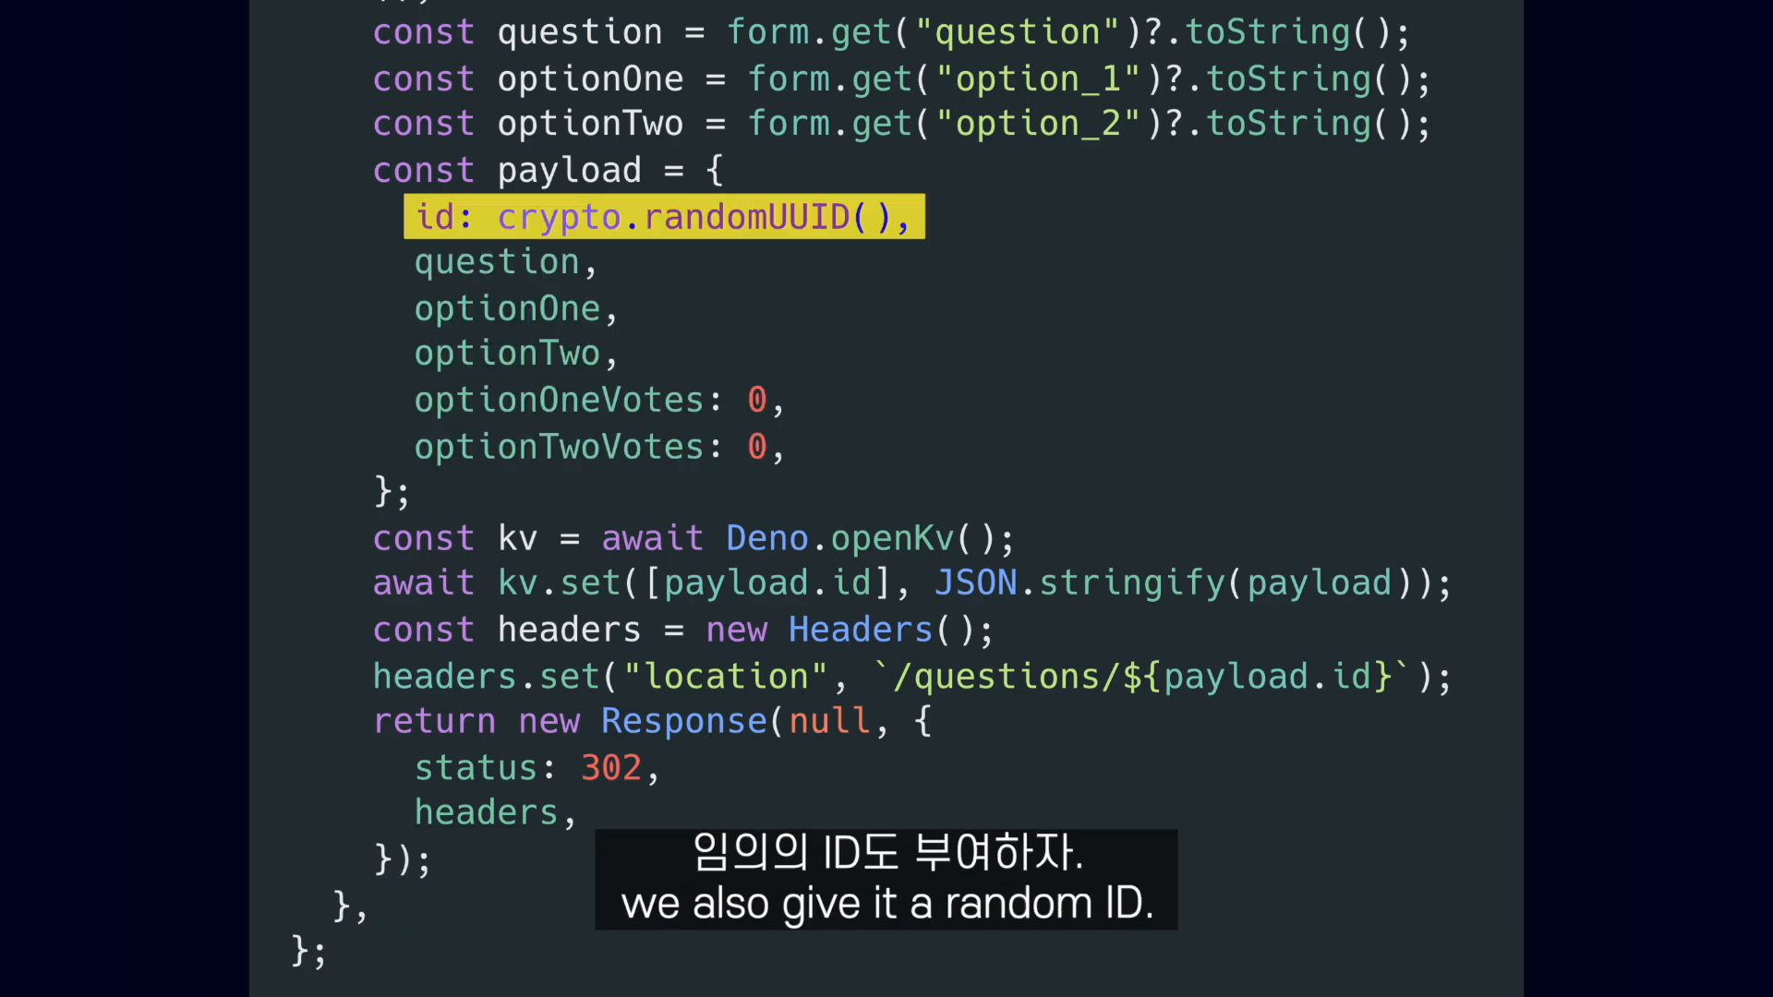
# Step: Review the POST handler storing the question with crypto.randomUUID() and redirecting to /questions/{id}
pyautogui.scroll(-3)
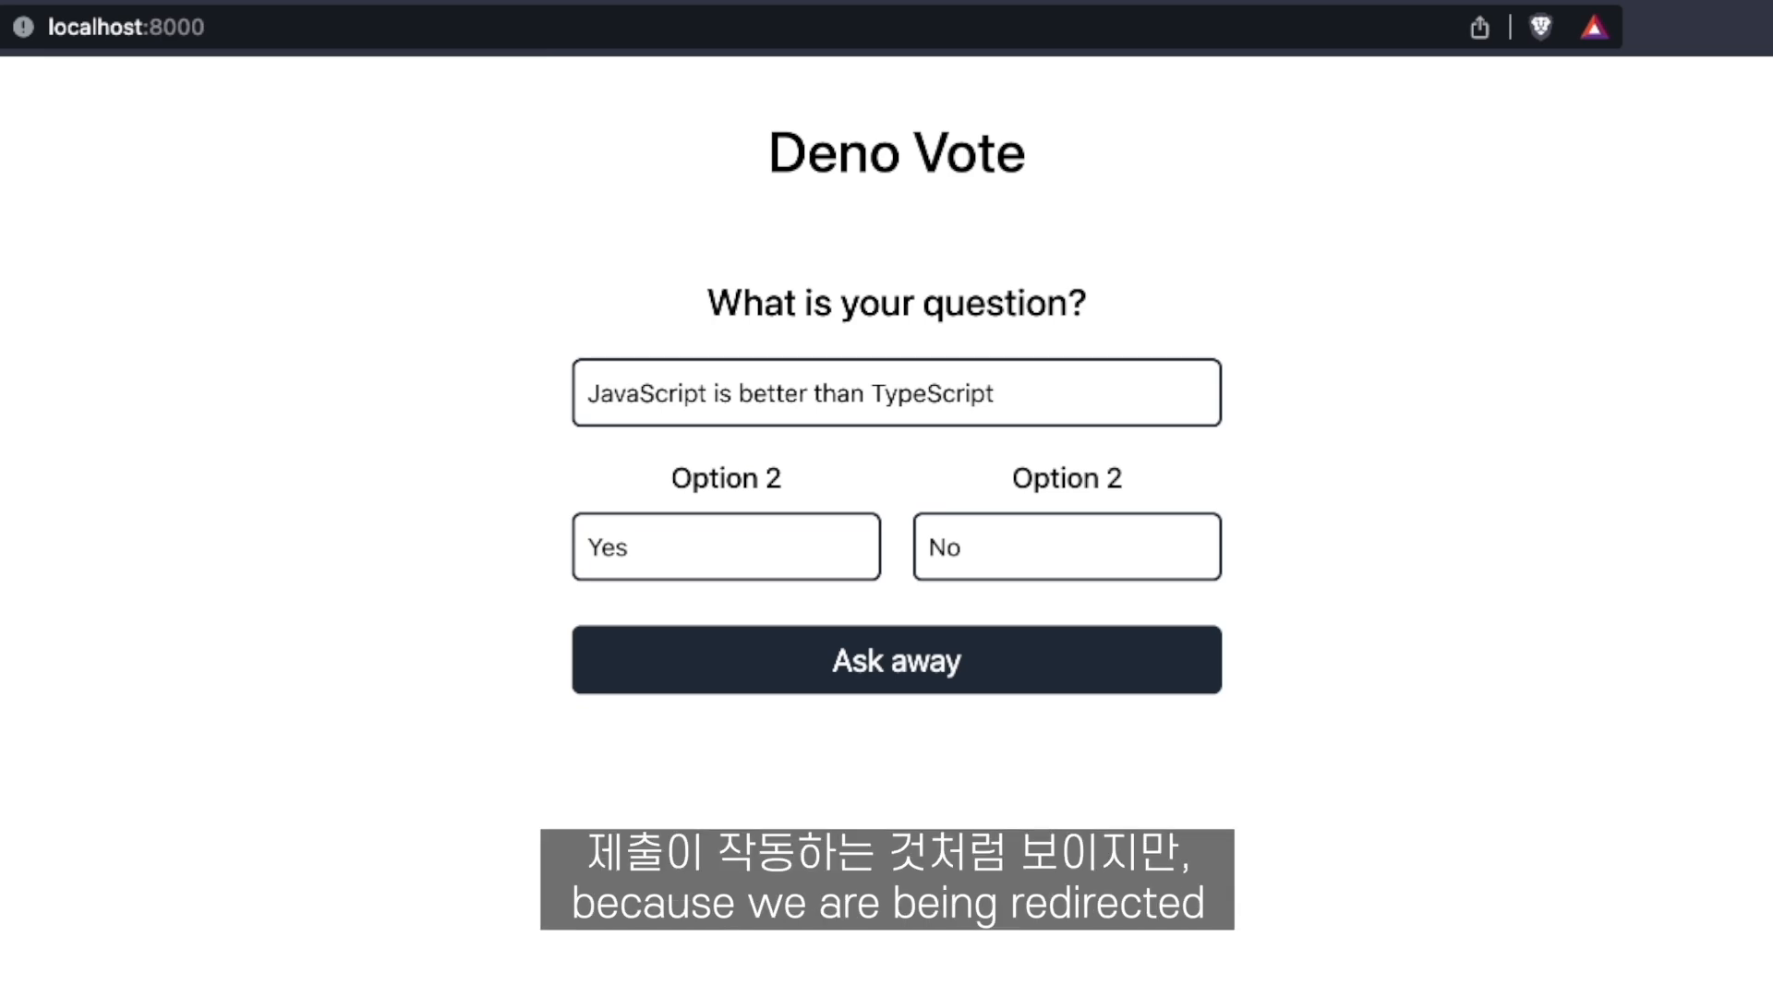
# Step: Submit the JavaScript versus TypeScript question with Ask away on localhost:8000
pyautogui.click(893, 661)
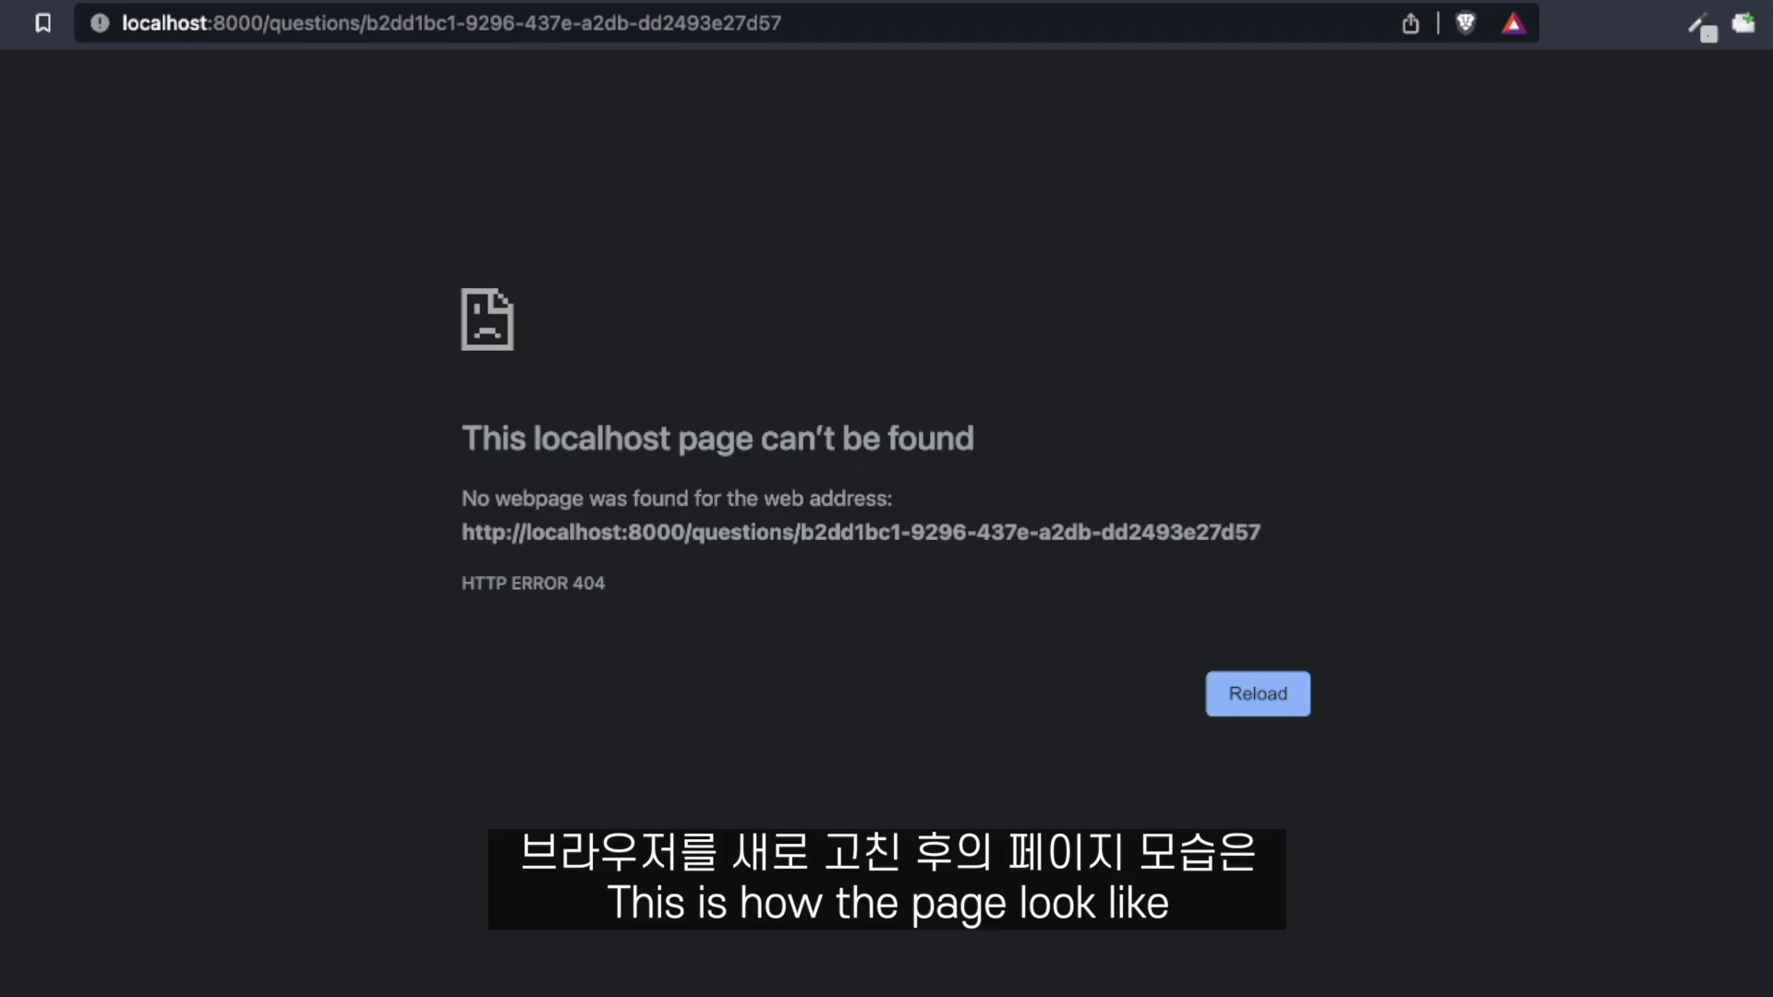
# Step: Reload the localhost:8000/questions/<id> page and see the 404 not-found response
pyautogui.click(1256, 693)
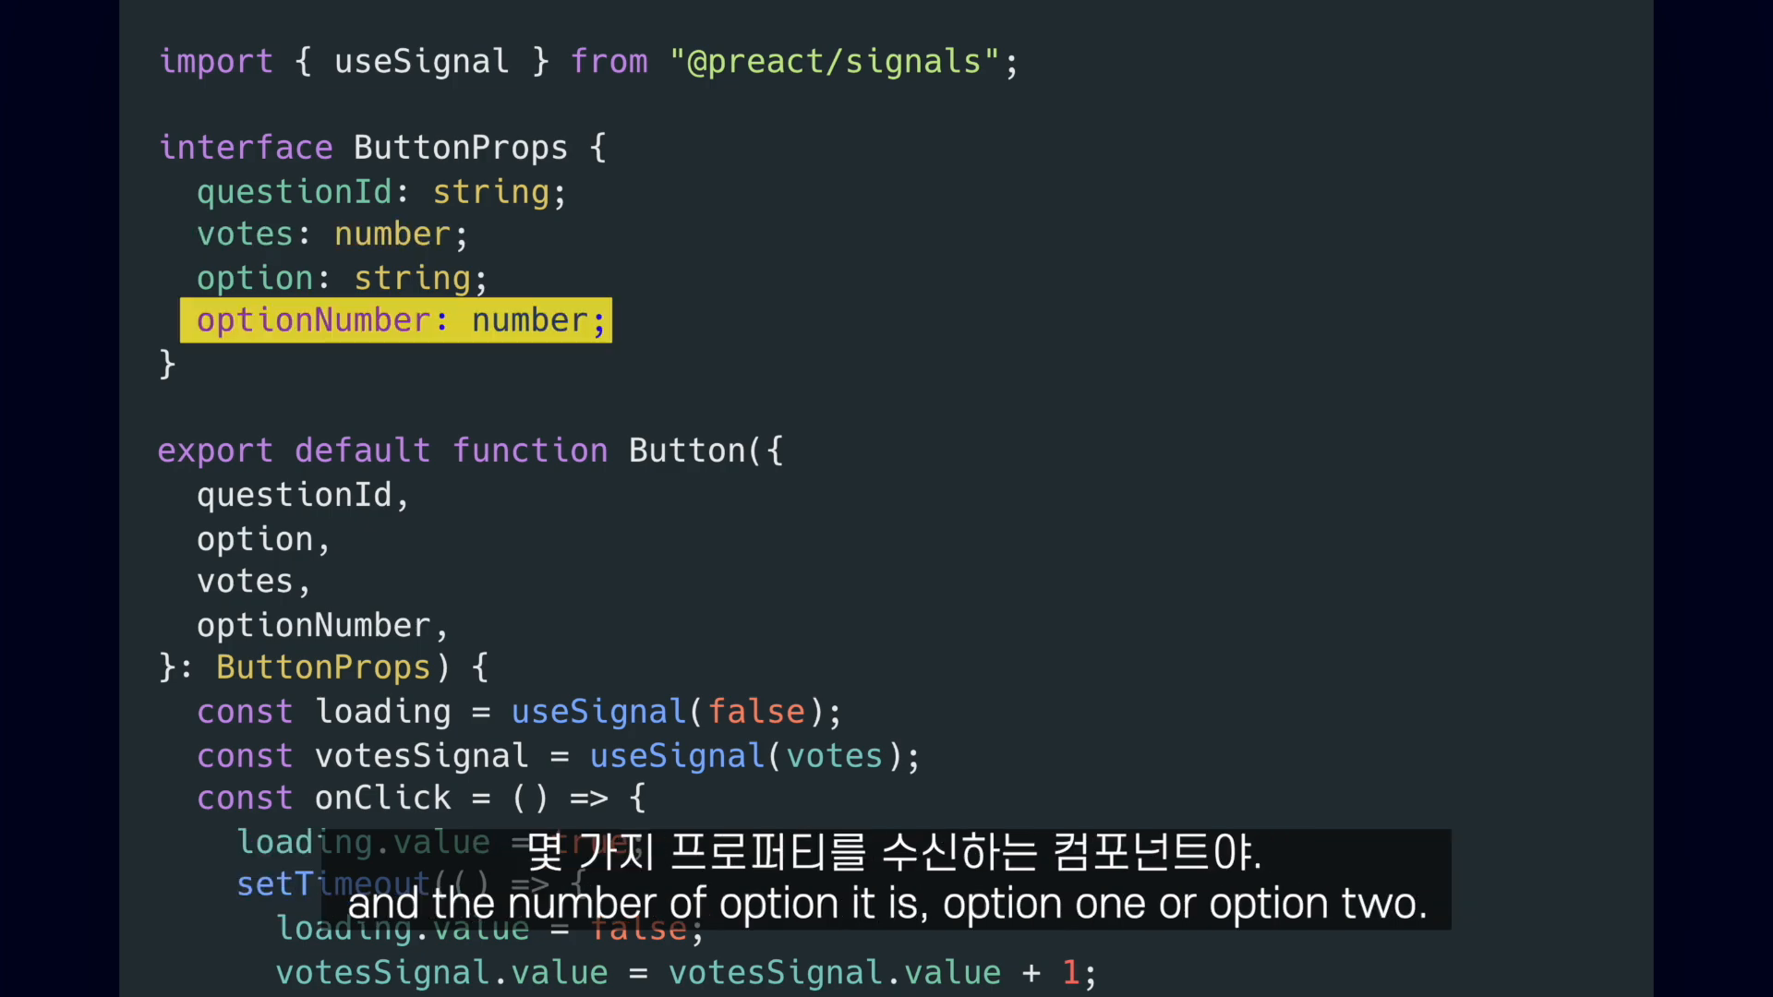
# Step: Review islands/Button.tsx with ButtonProps and useSignal for loading and votes
pyautogui.scroll(-3)
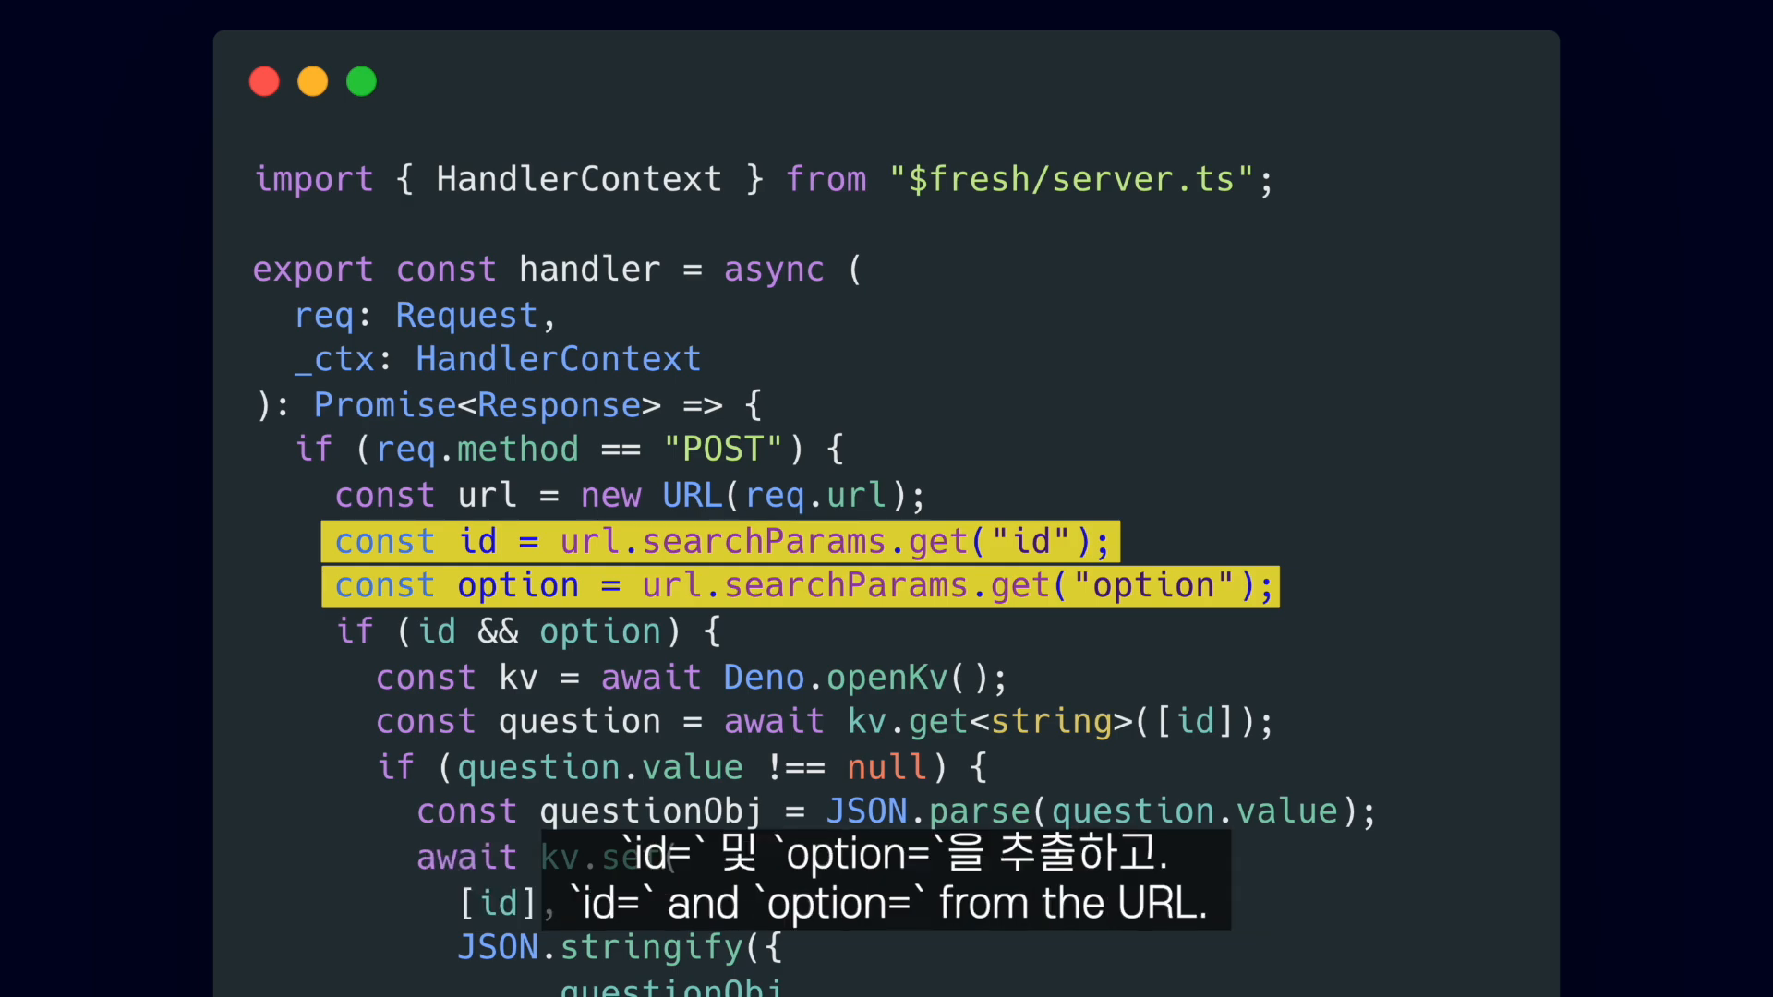
# Step: Review the POST route handler reading id and option from url.searchParams and updating votes in Deno KV
pyautogui.scroll(-3)
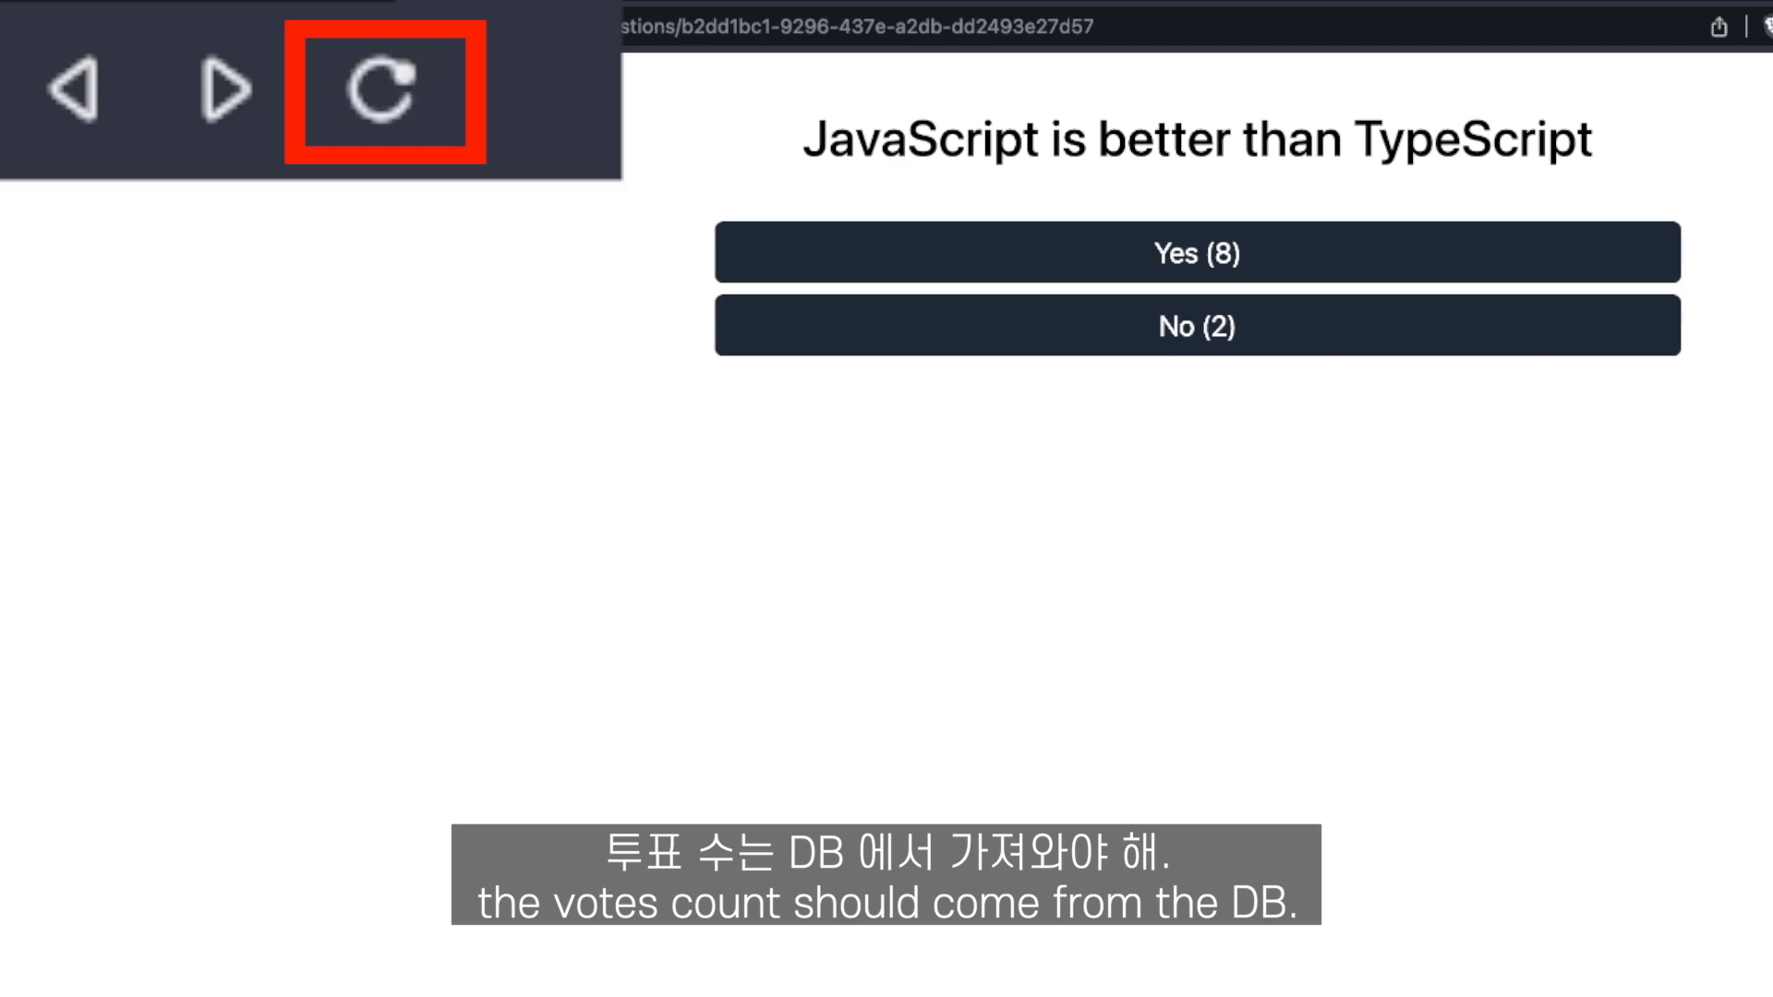
# Step: Reload the question page to confirm votes persist at Yes 8 and No 2
pyautogui.click(387, 90)
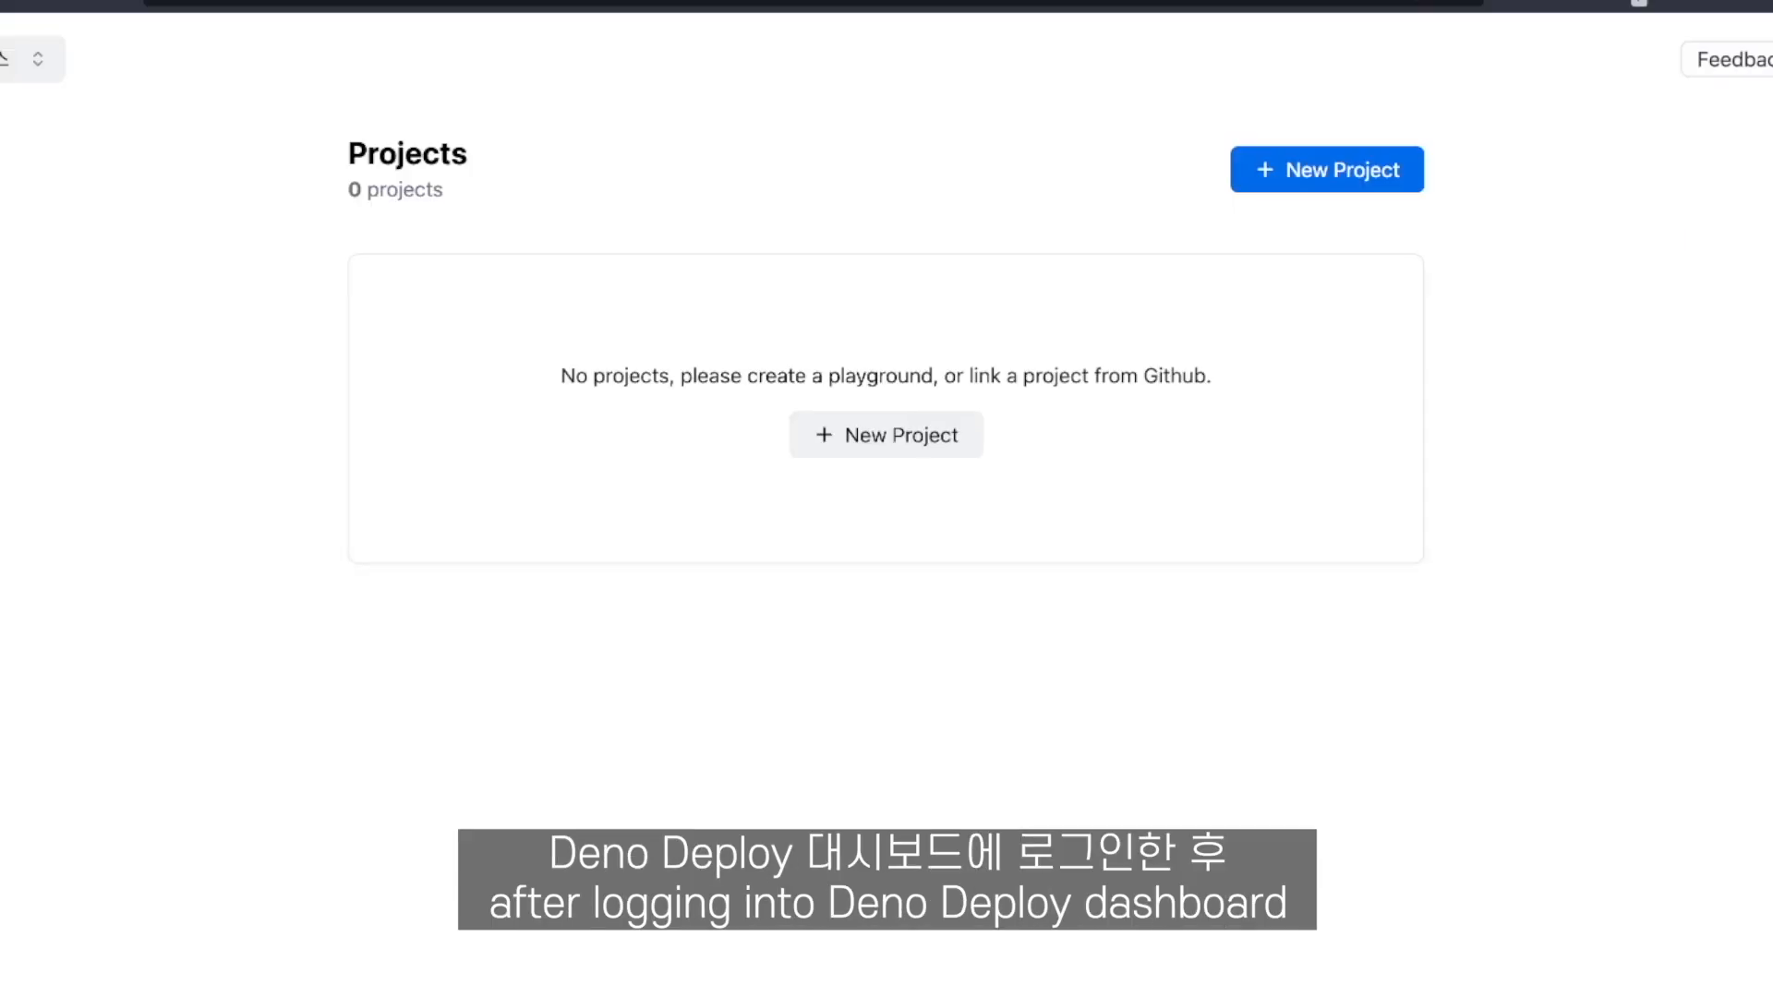
# Step: Create a new project from the deno_votes GitHub repository on master and deploy it
pyautogui.click(1326, 168)
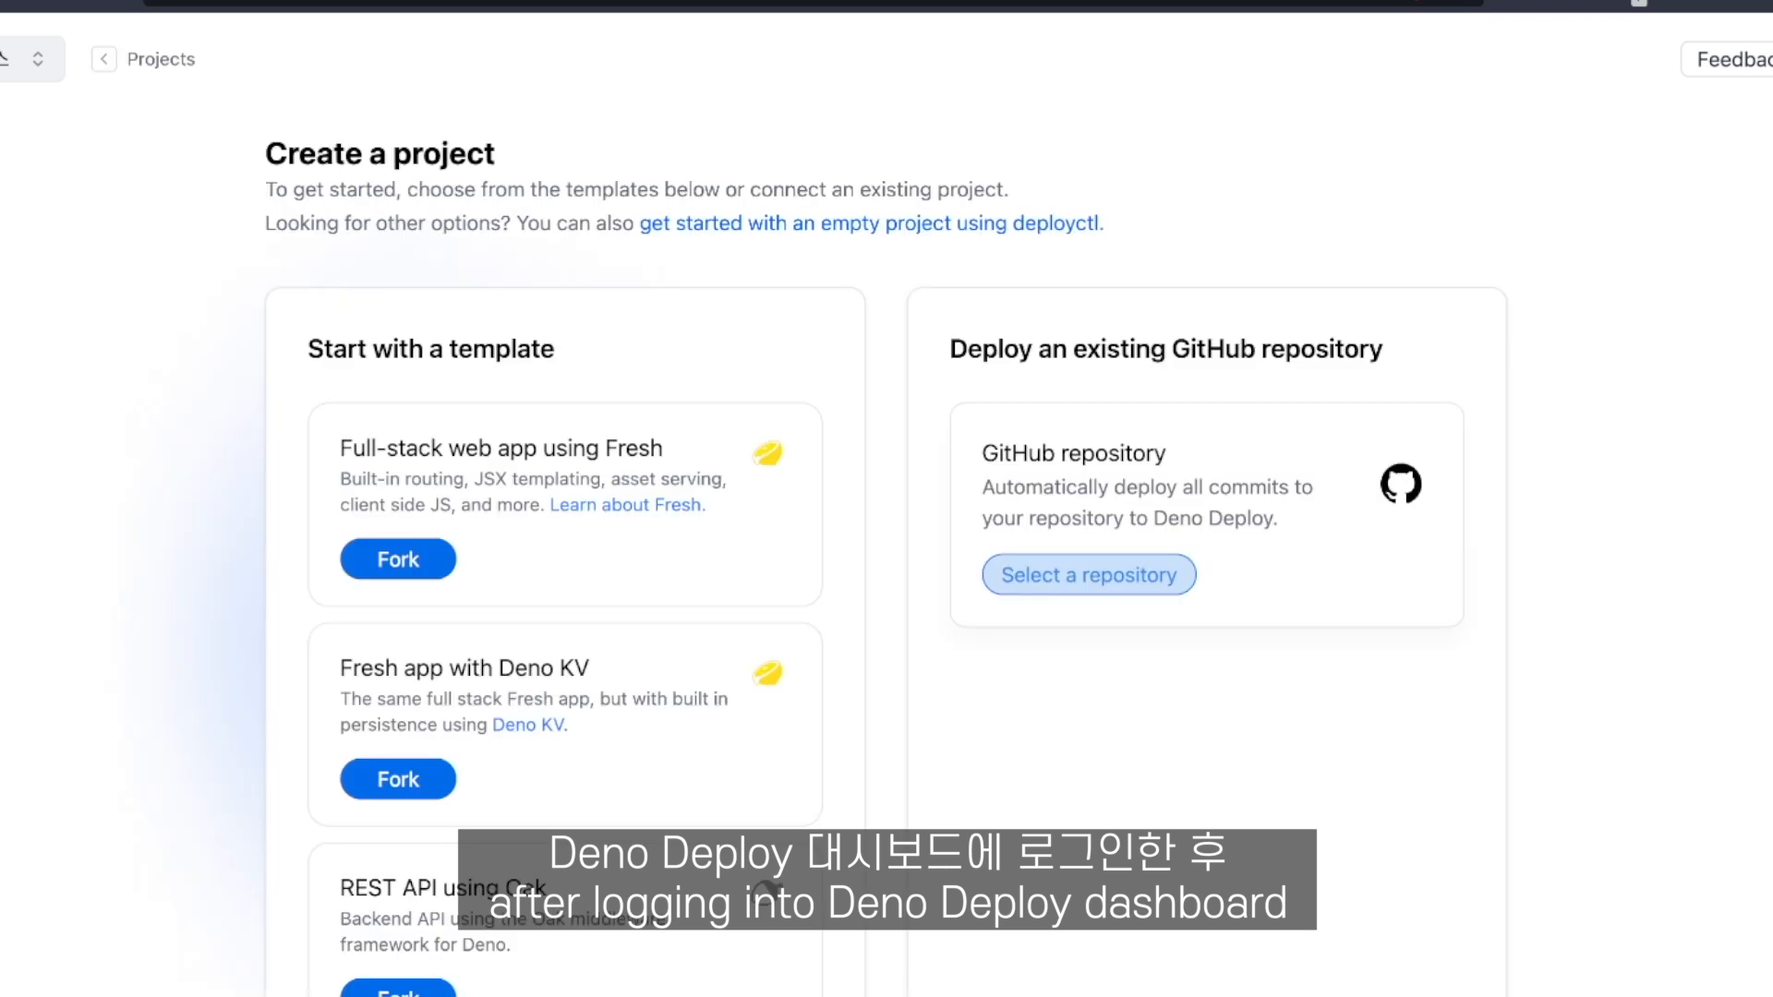
pyautogui.click(1087, 574)
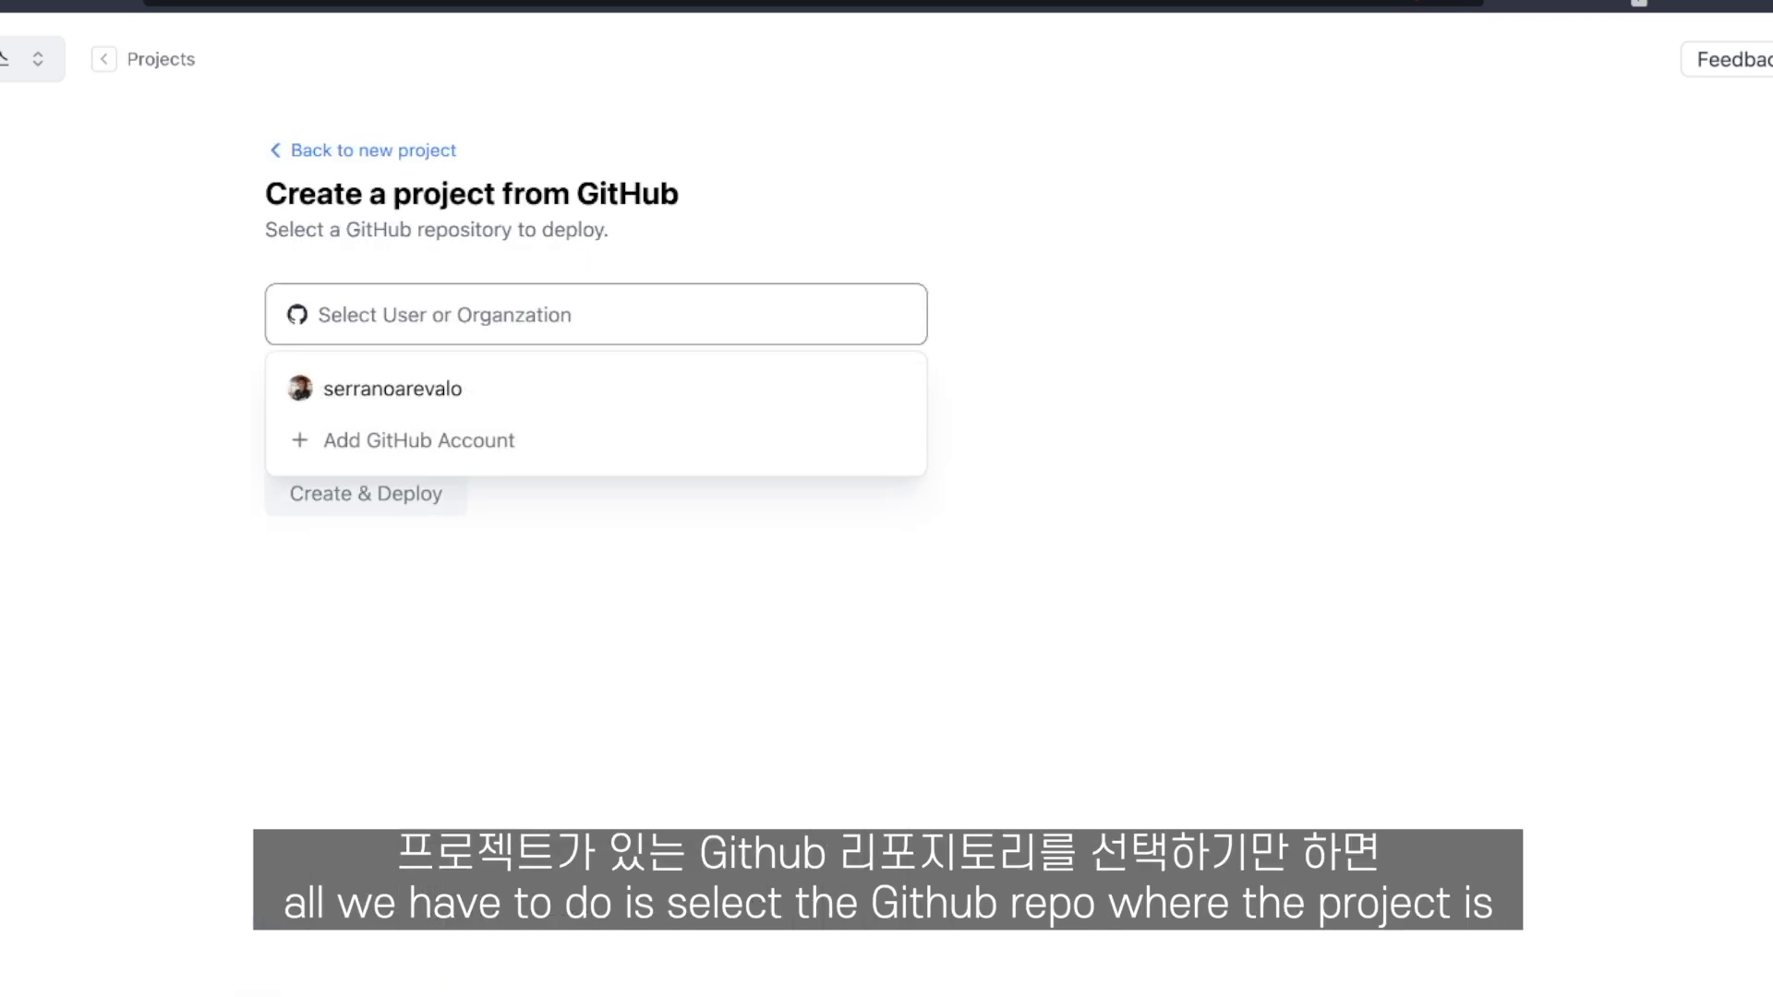
pyautogui.click(392, 388)
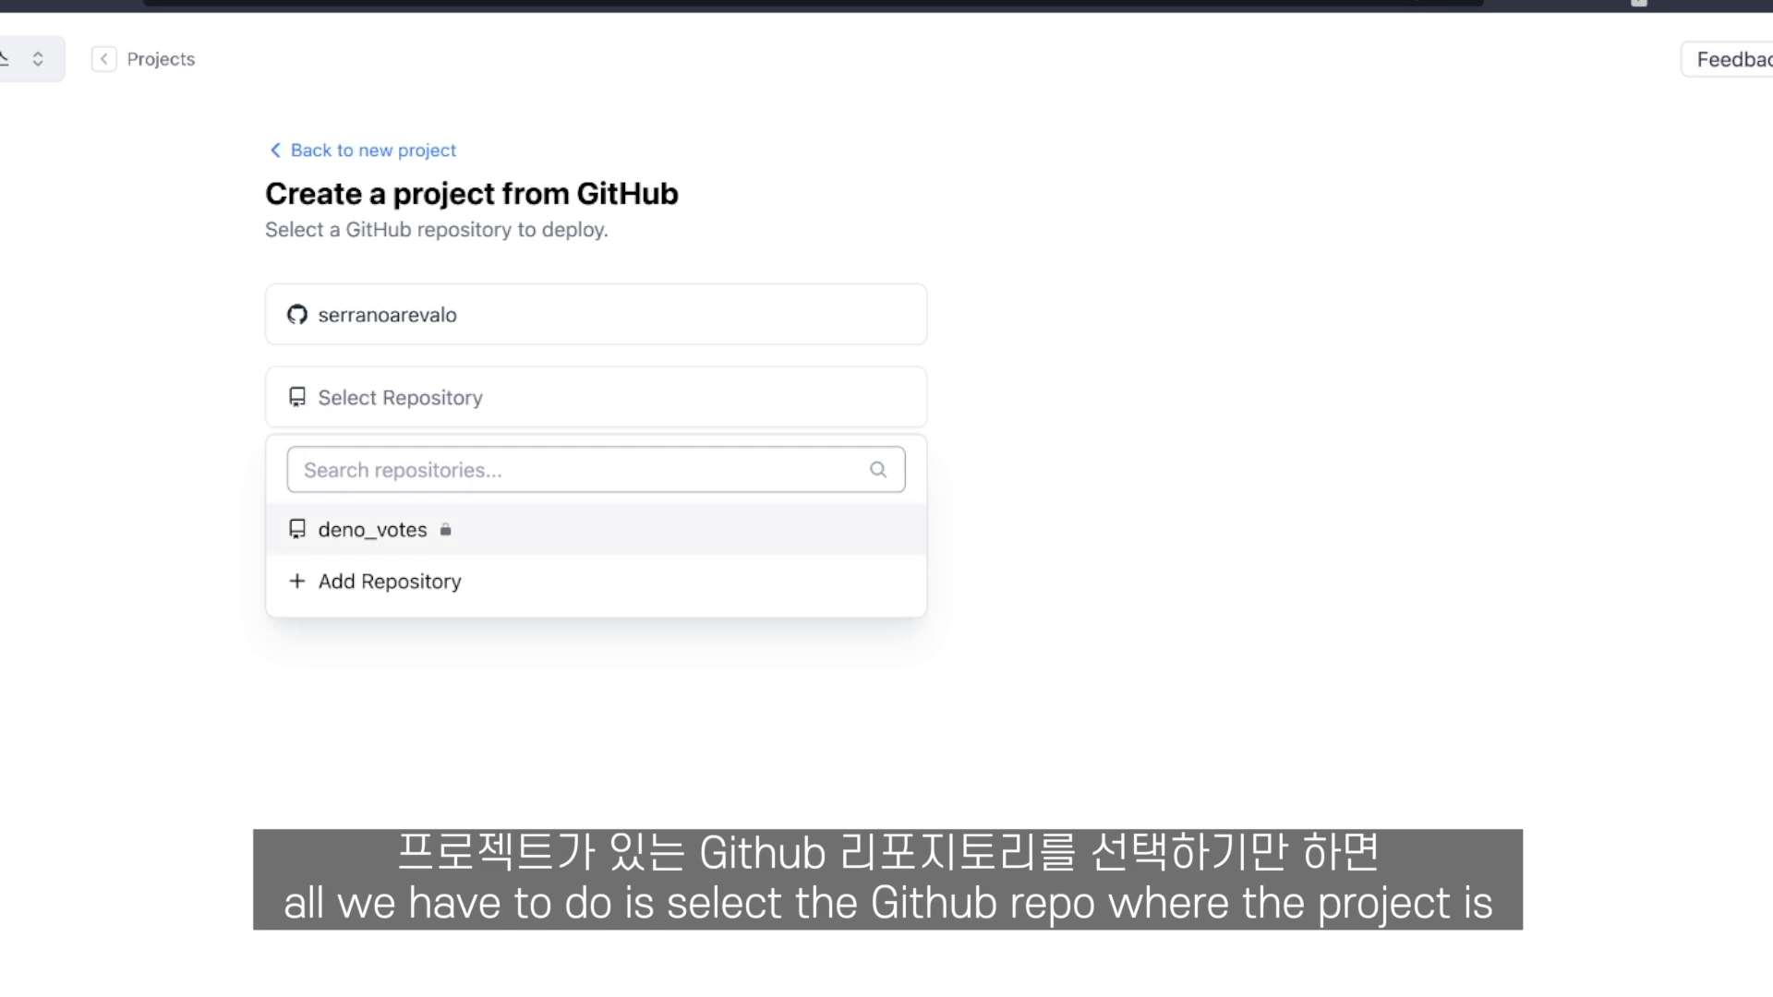
pyautogui.click(371, 530)
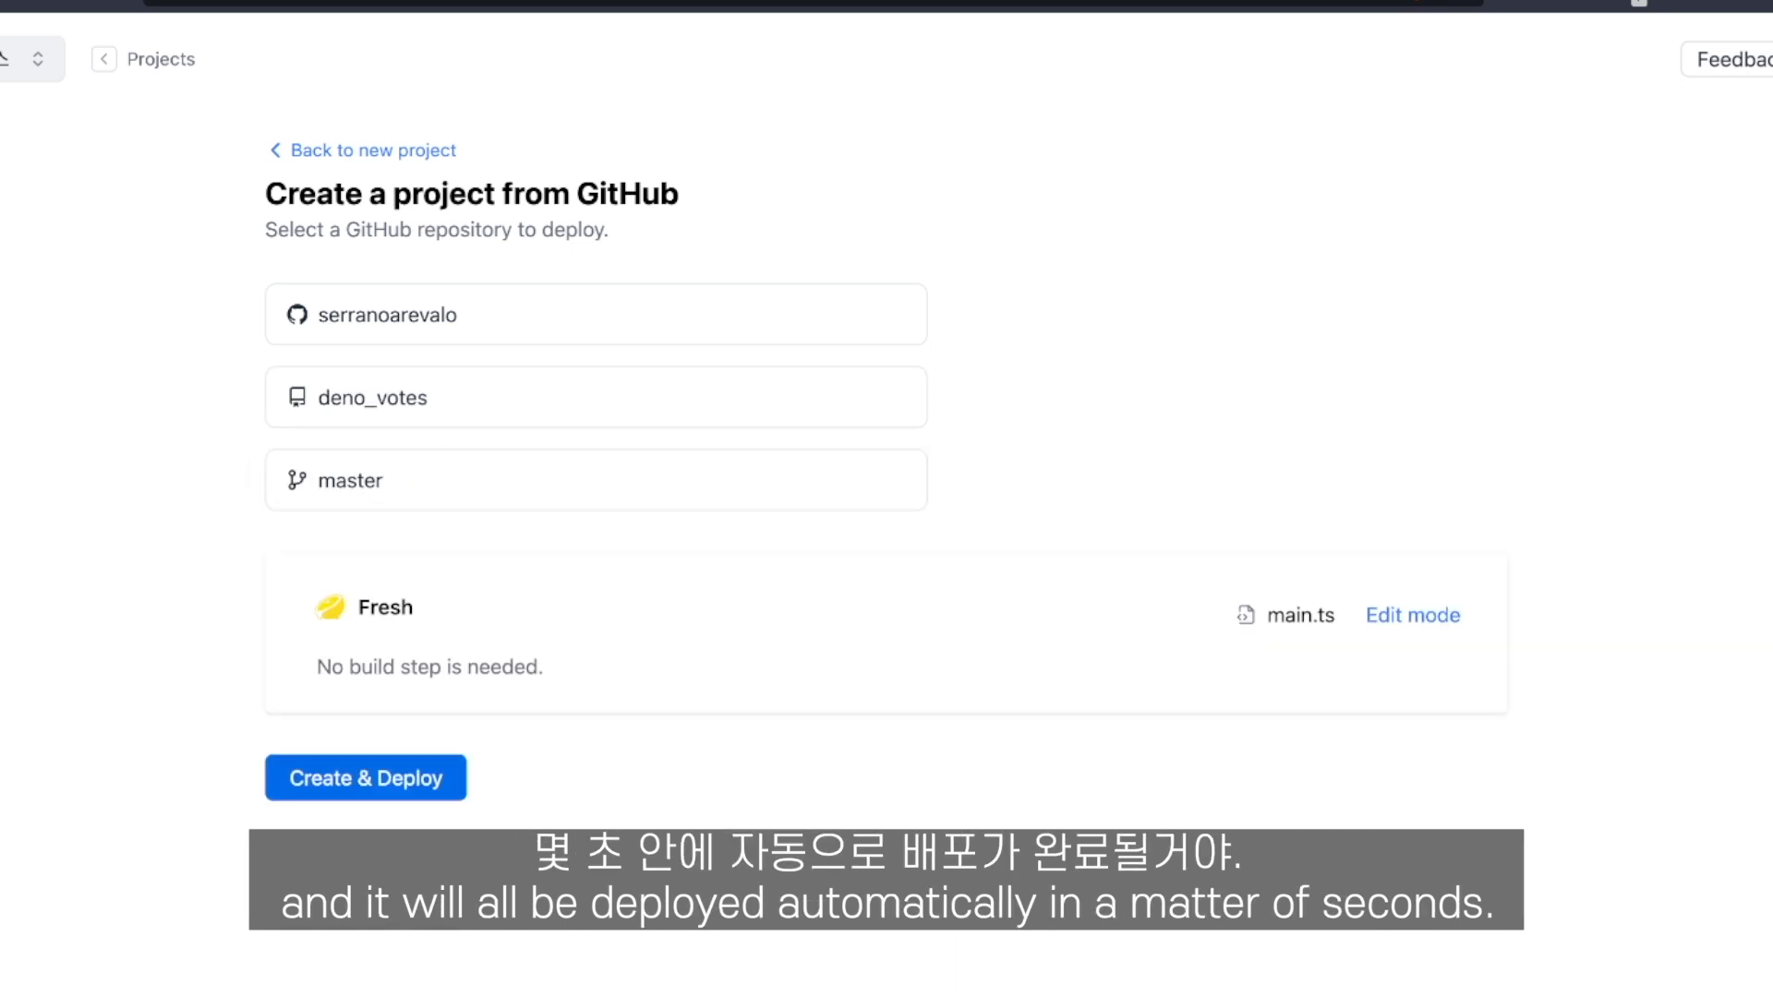
pyautogui.click(364, 777)
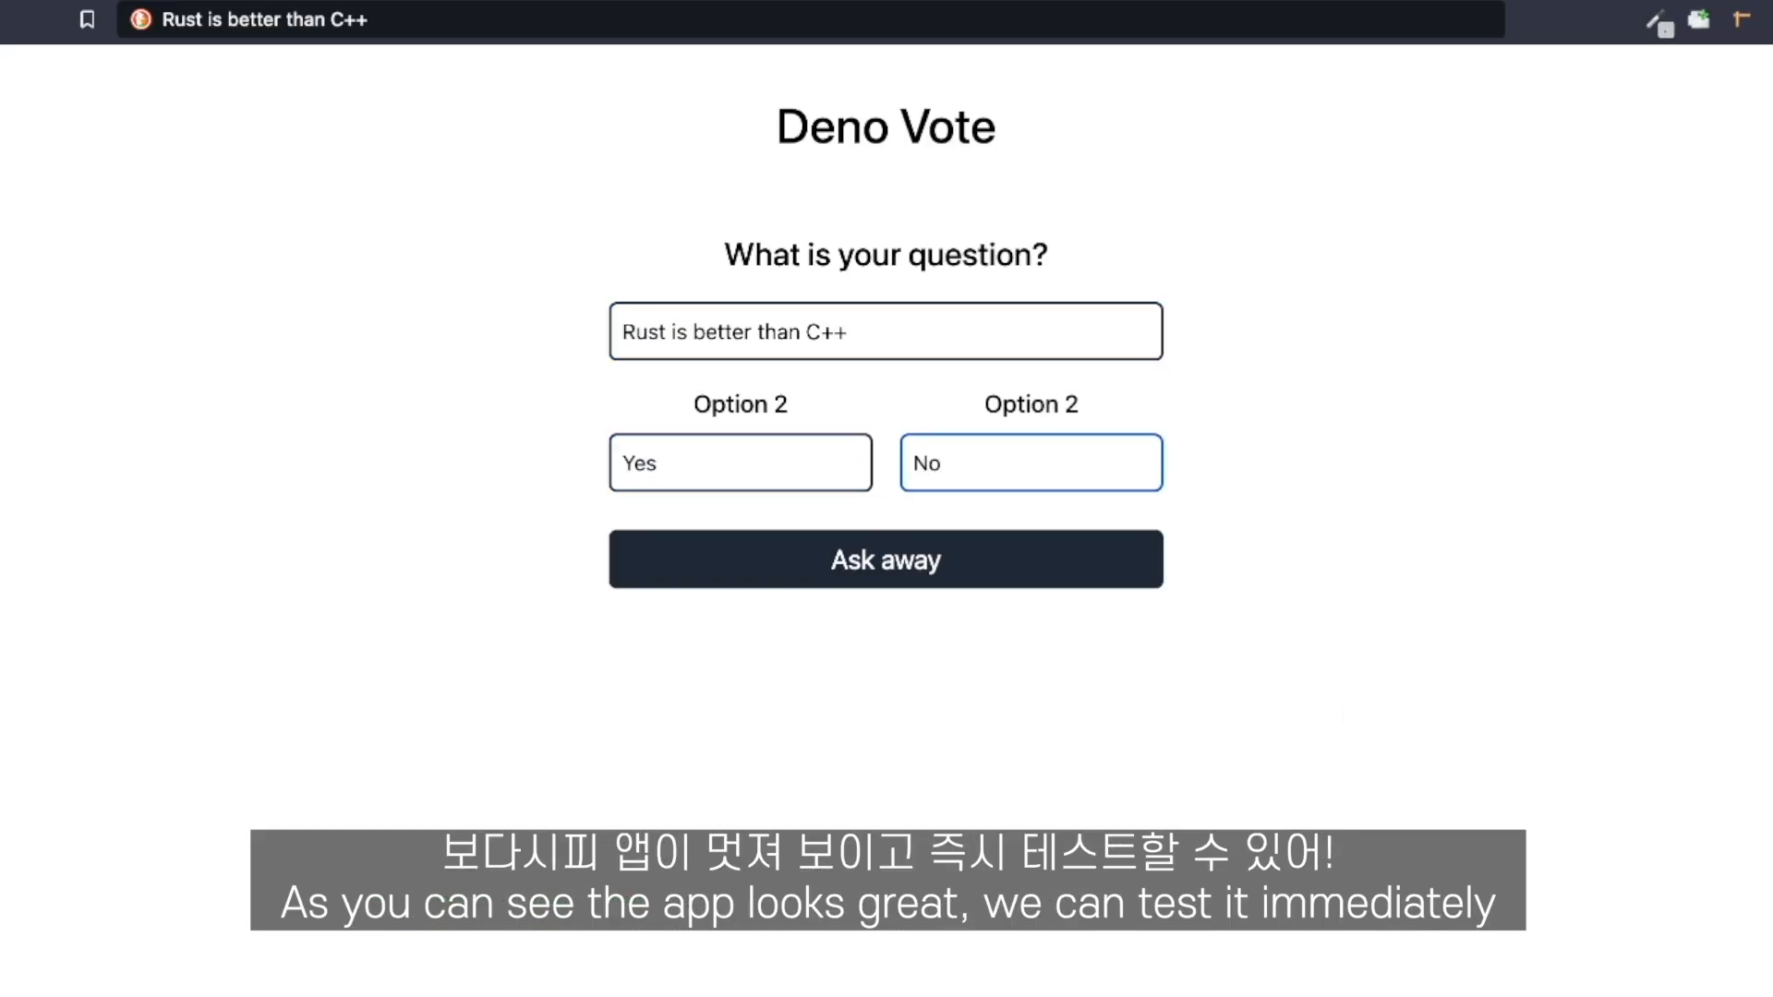
# Step: Submit the question 'Rust is better than C++' with options Yes and No via Ask away
pyautogui.click(884, 558)
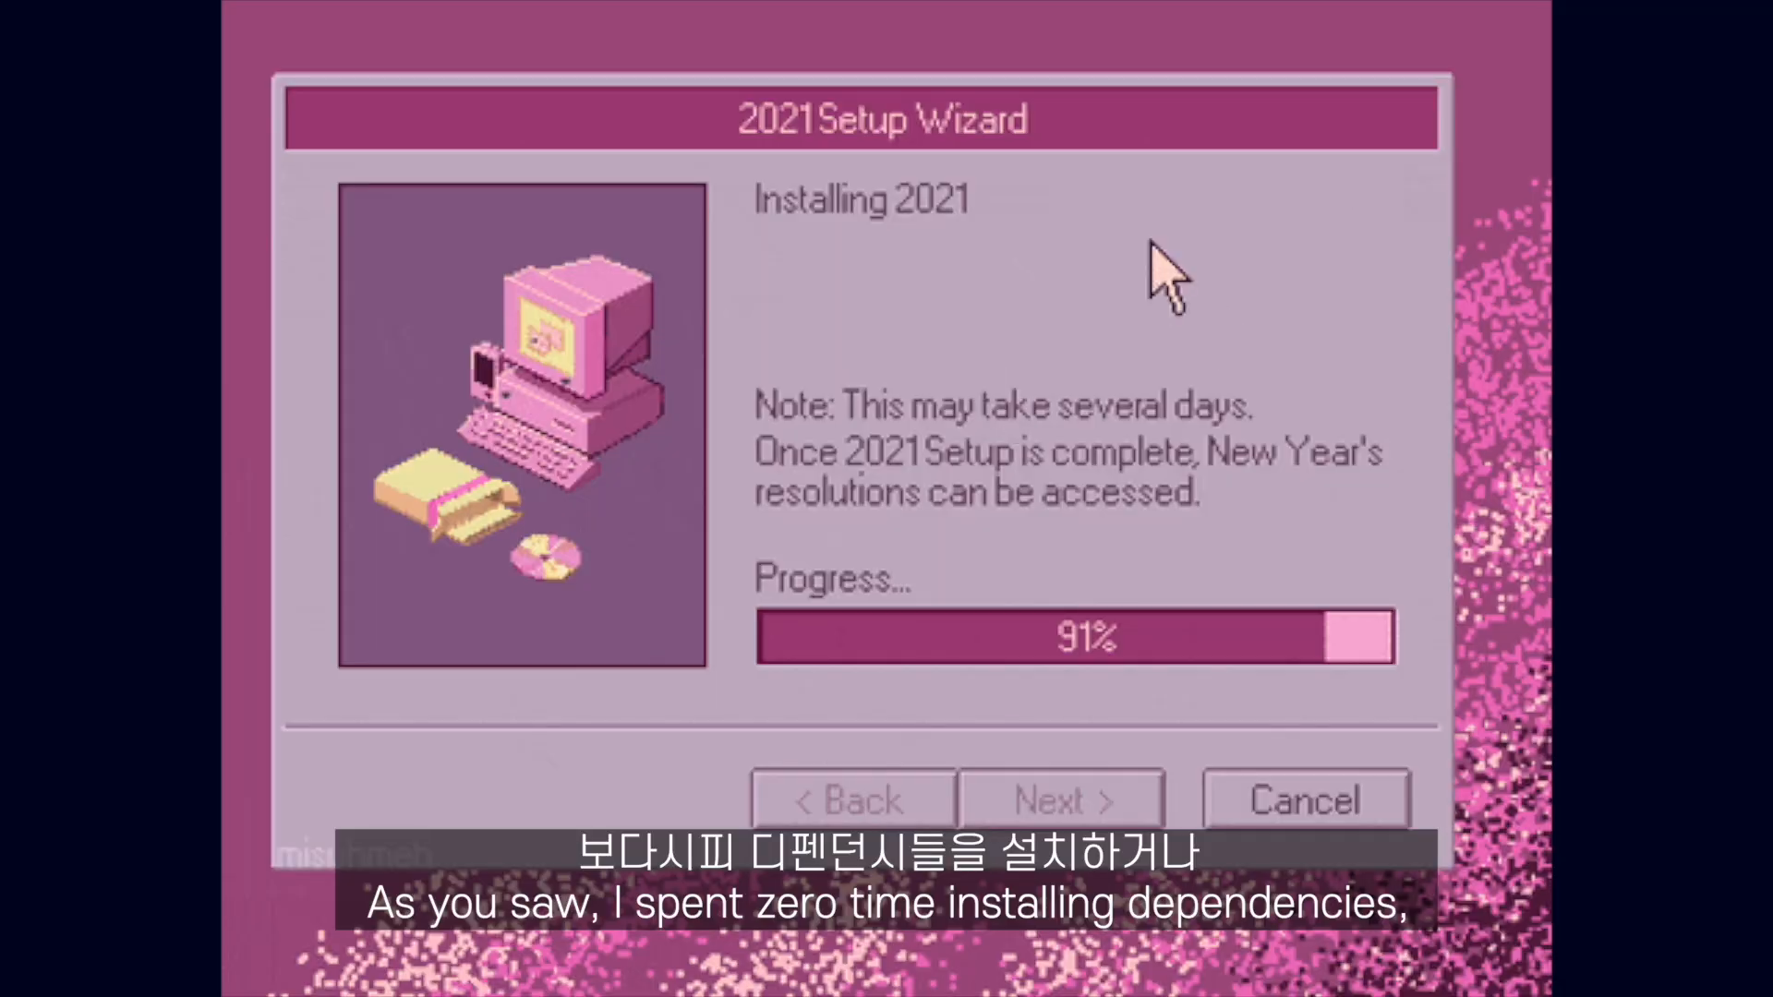
pyautogui.moveTo(346, 209)
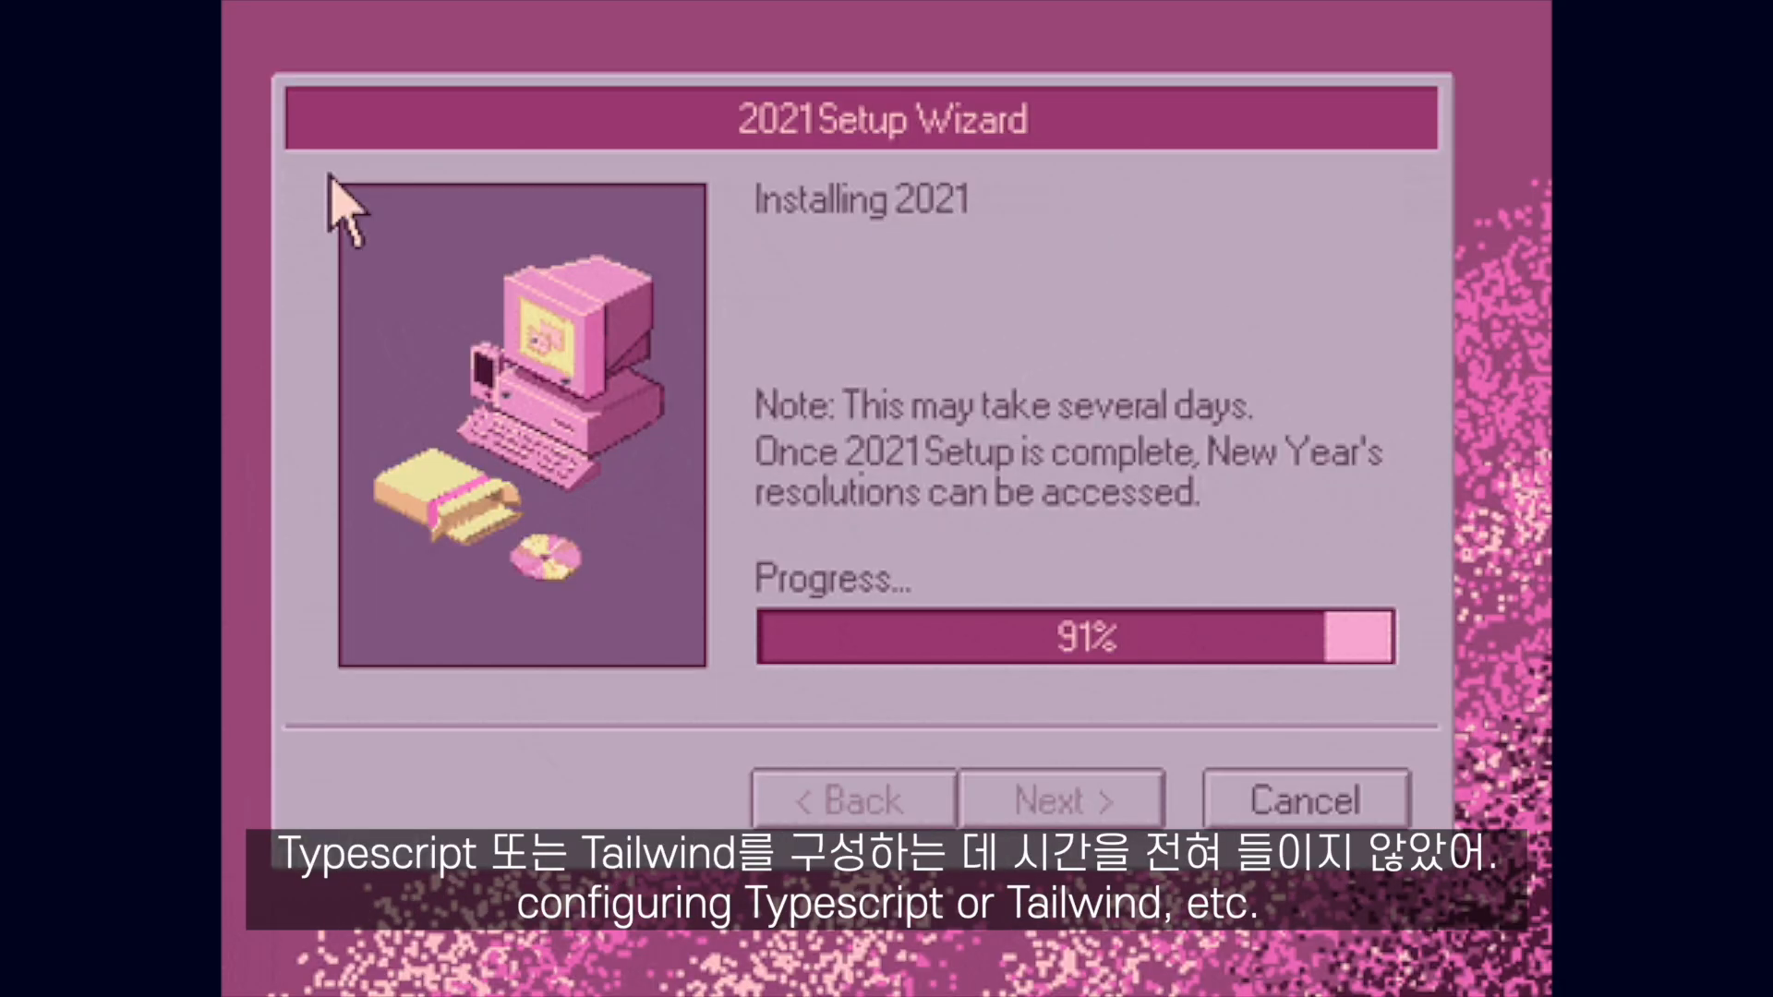
pyautogui.moveTo(1081, 570)
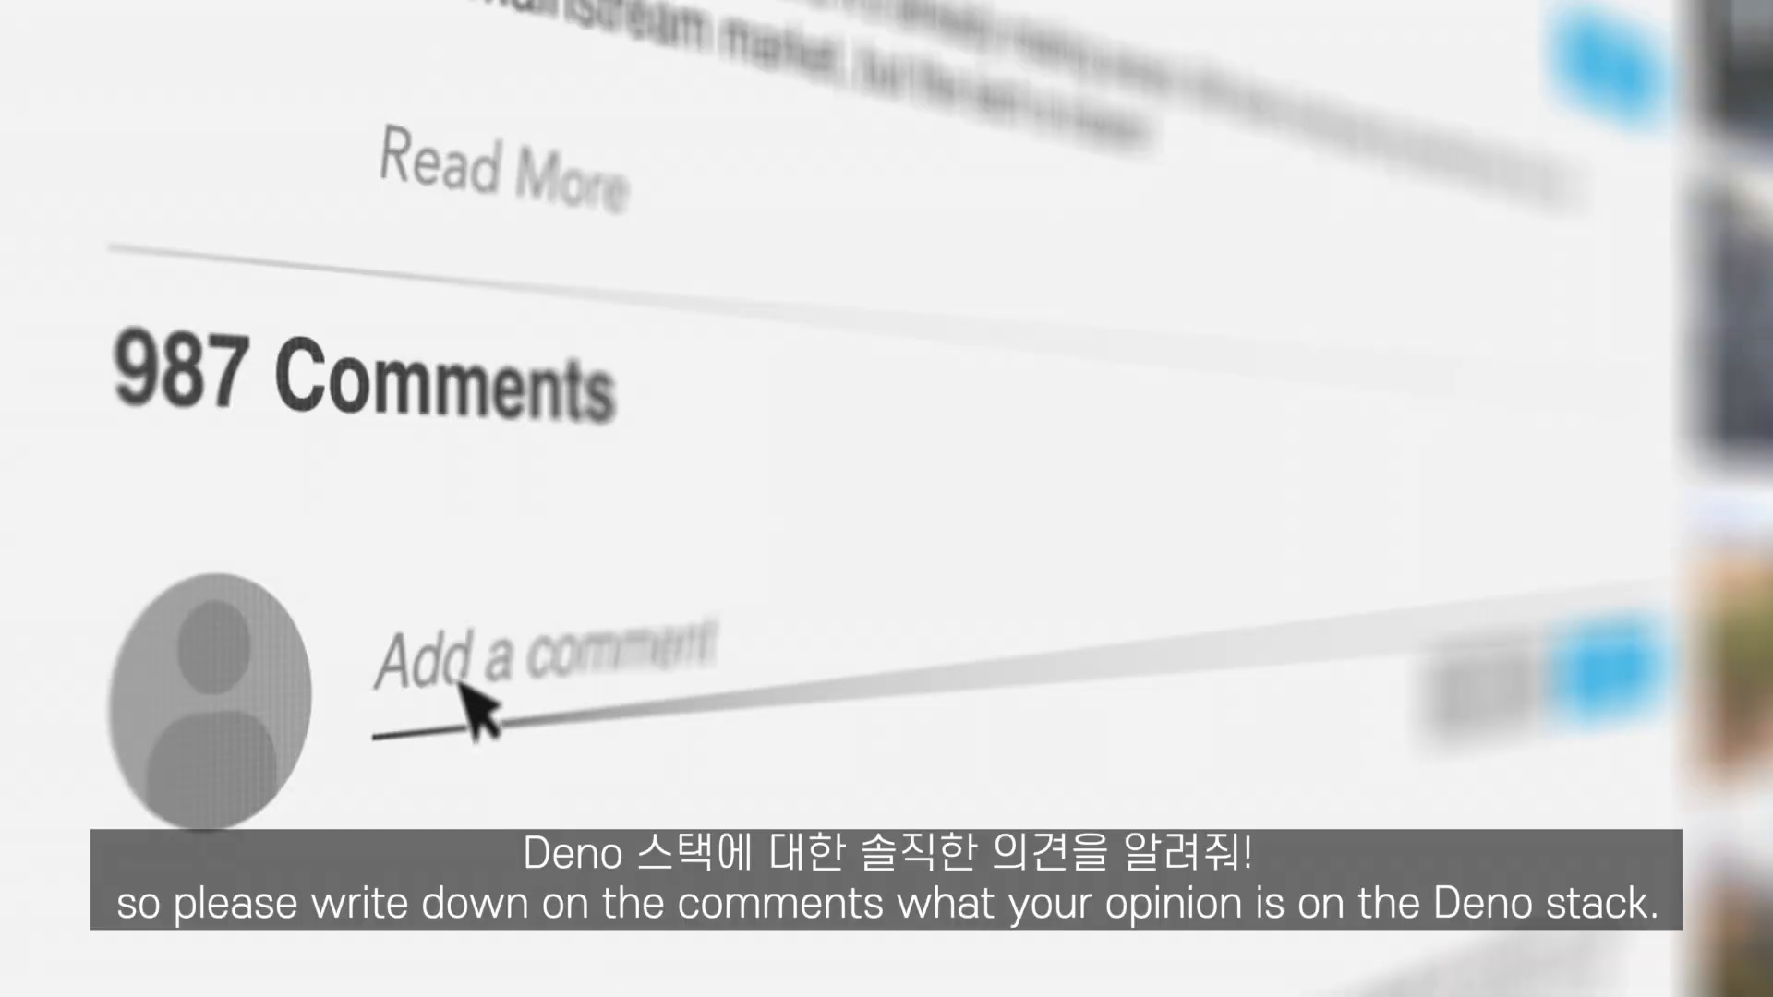
pyautogui.write('Great video!')
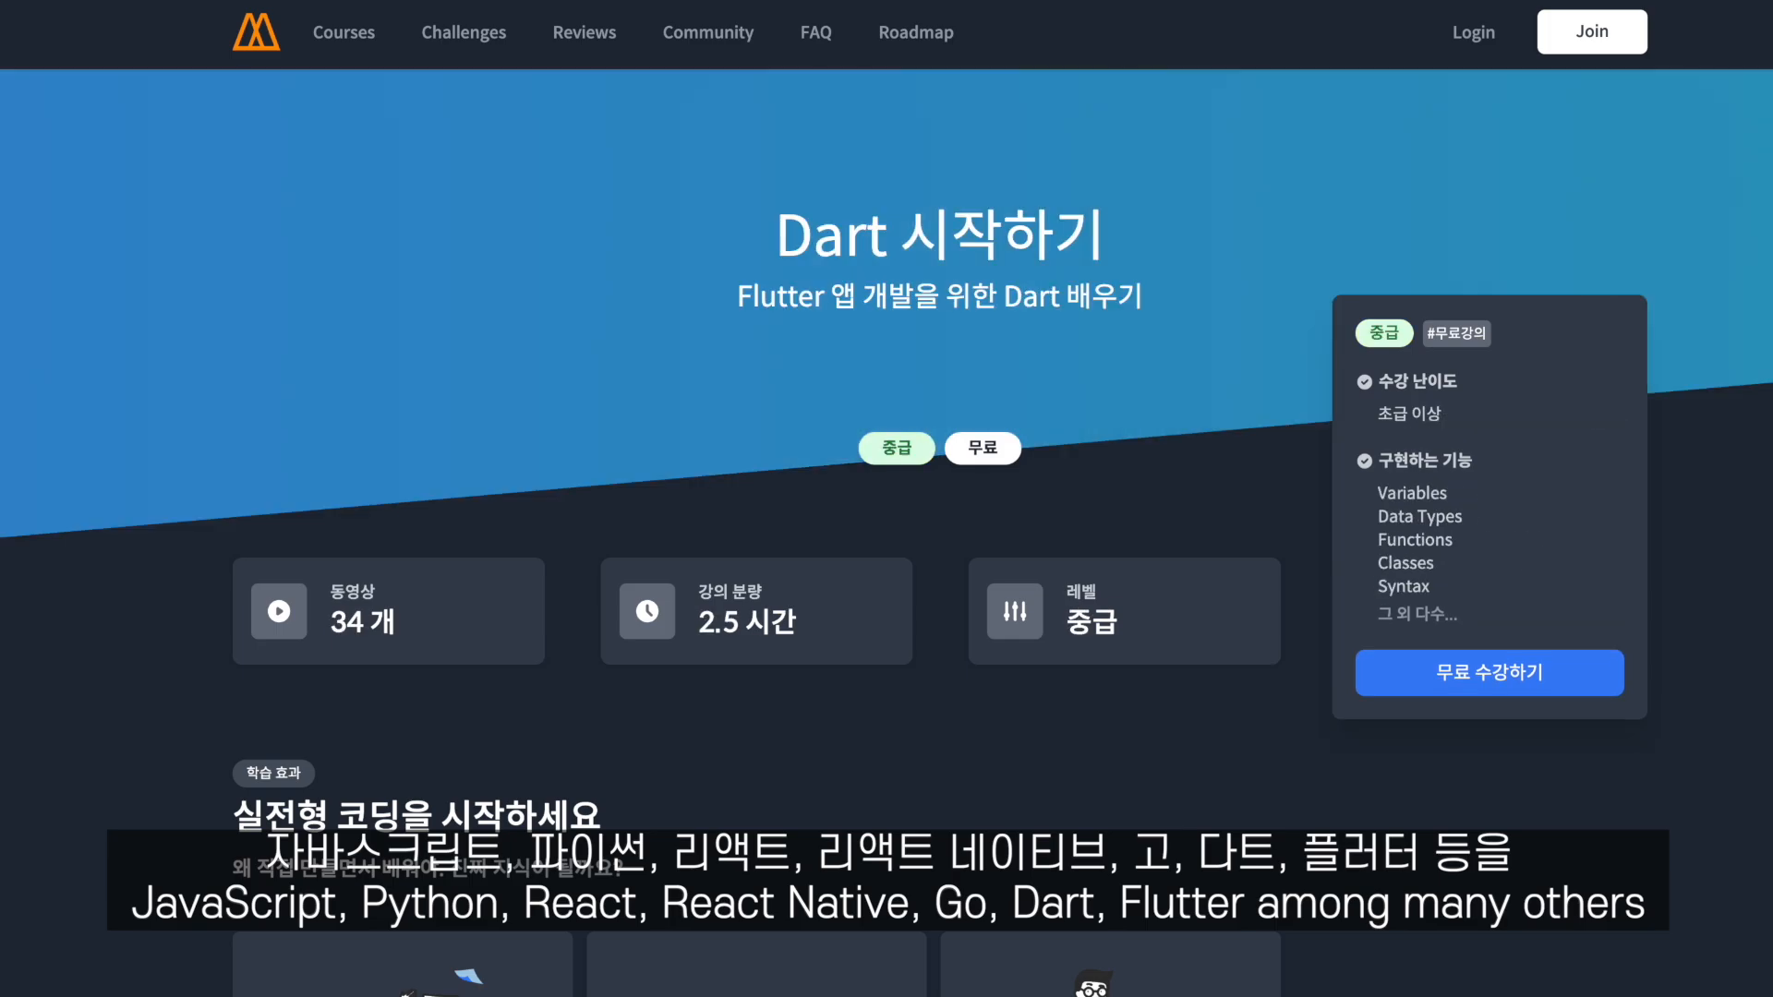
# Step: Go to the Courses catalogue showing React Native, React JS, CSS Layout, JavaScript and Python
pyautogui.click(344, 31)
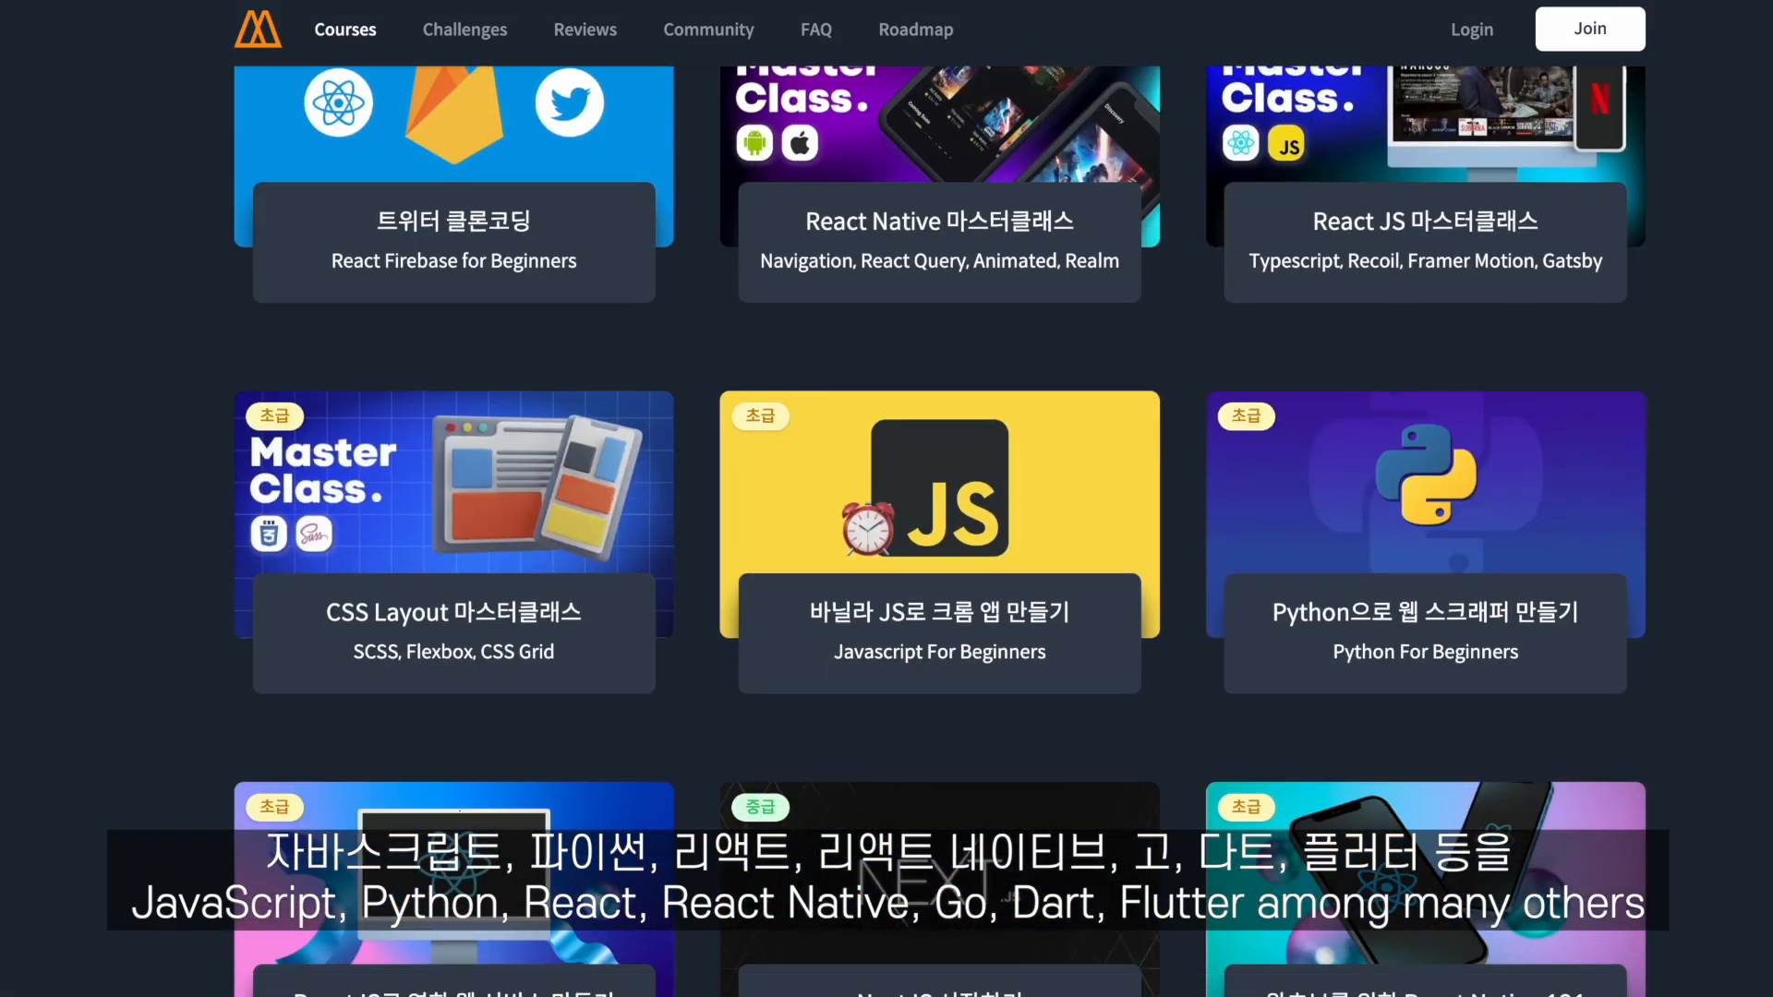